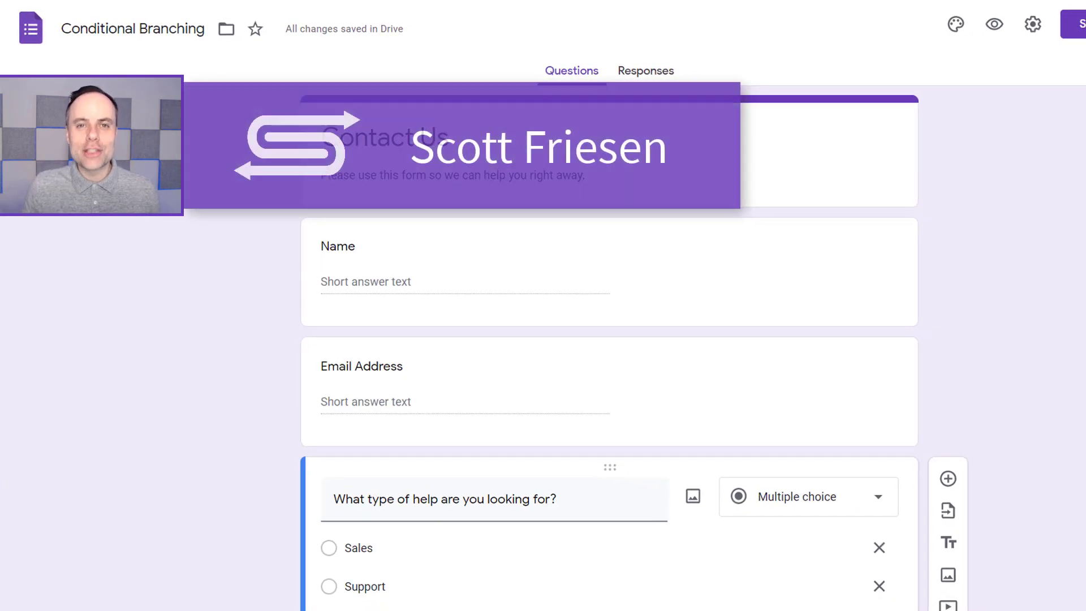
Add a new untitled Section 2 after the help-type question.
{"action": "scroll", "scroll_direction": "down", "scroll_amount": 3}
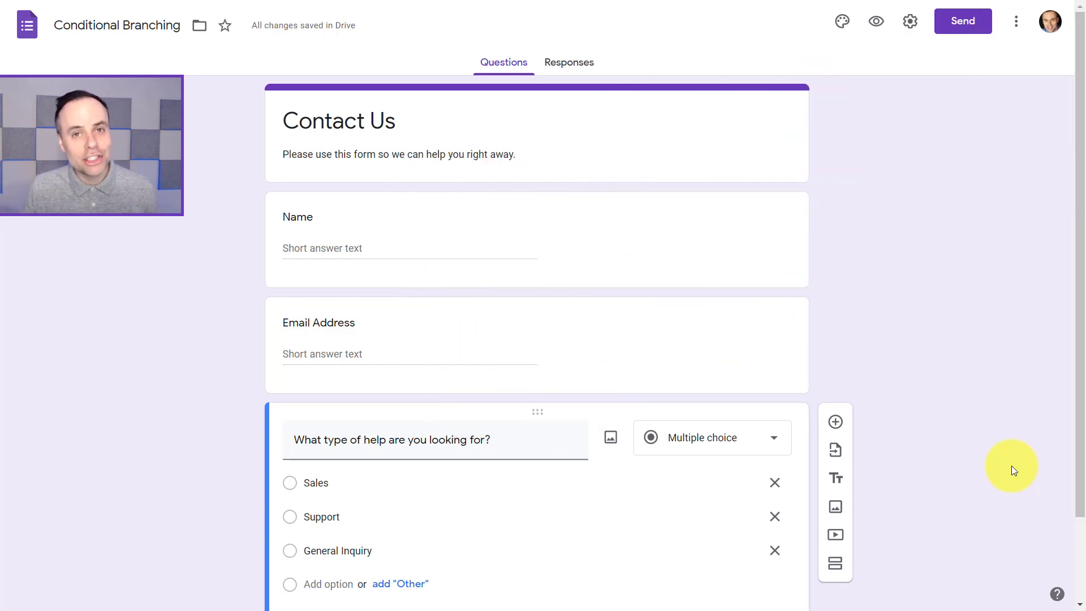
{"action": "scroll", "scroll_direction": "down", "scroll_amount": 3}
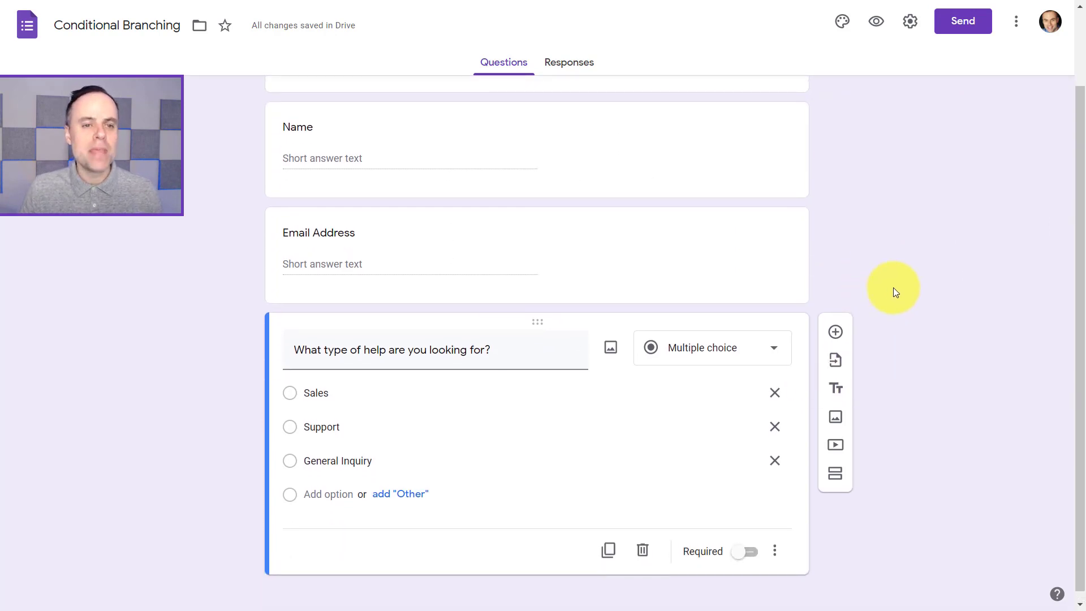
{"action": "scroll", "scroll_direction": "up", "scroll_amount": 3}
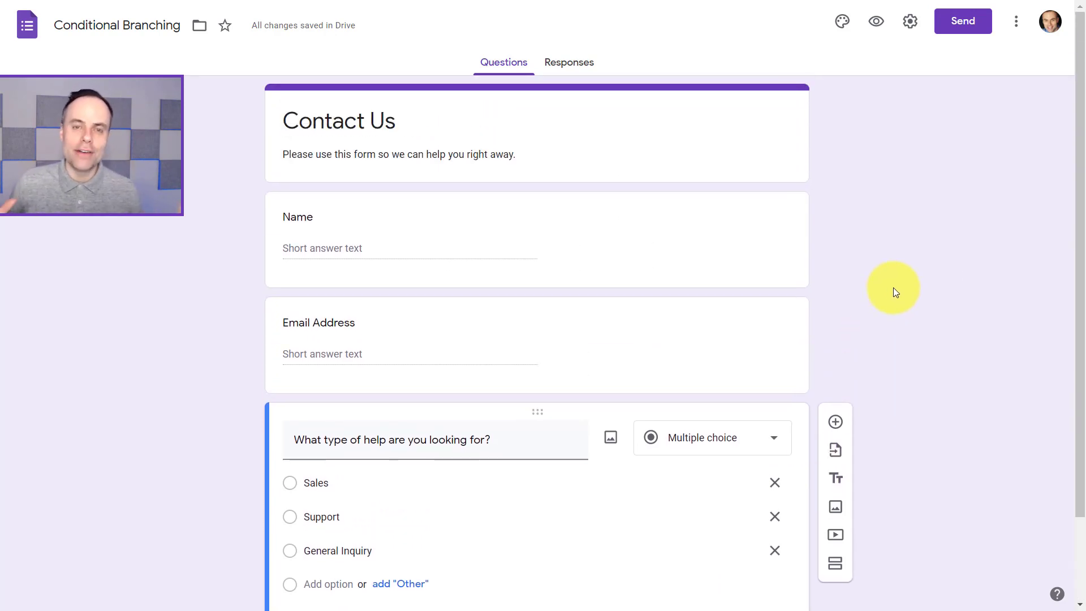
{"action": "scroll", "scroll_direction": "down", "scroll_amount": 3}
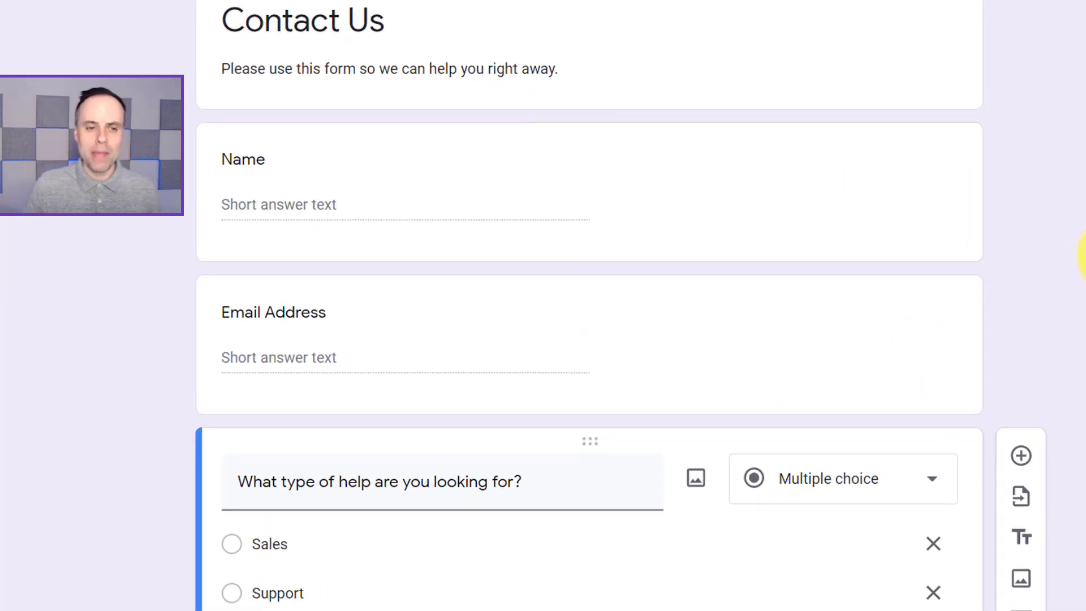
{"action": "mouse_move", "coordinate": [1069, 257]}
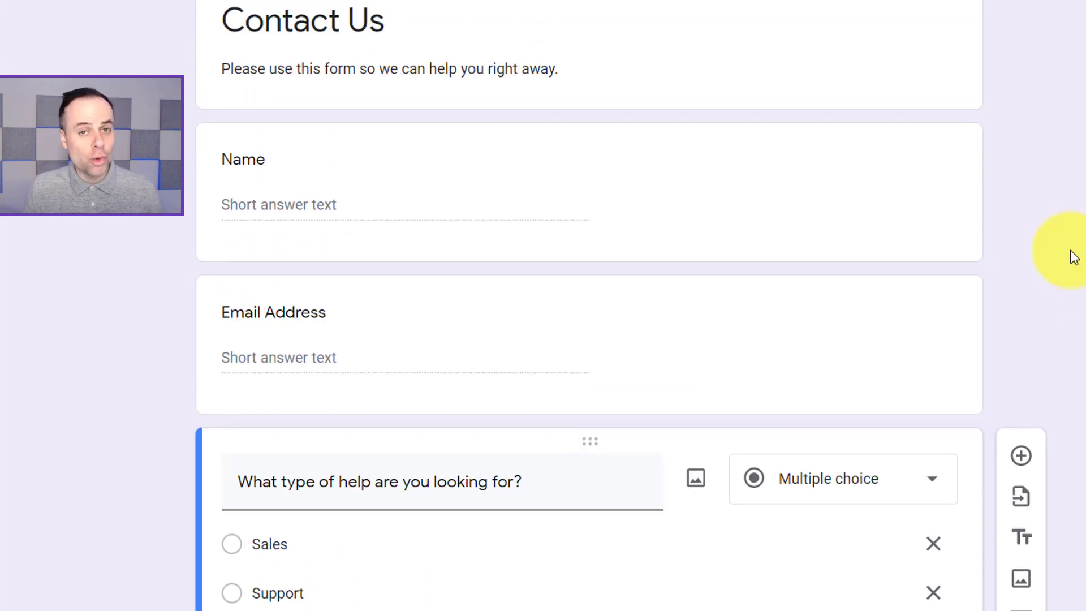
{"action": "mouse_move", "coordinate": [409, 213]}
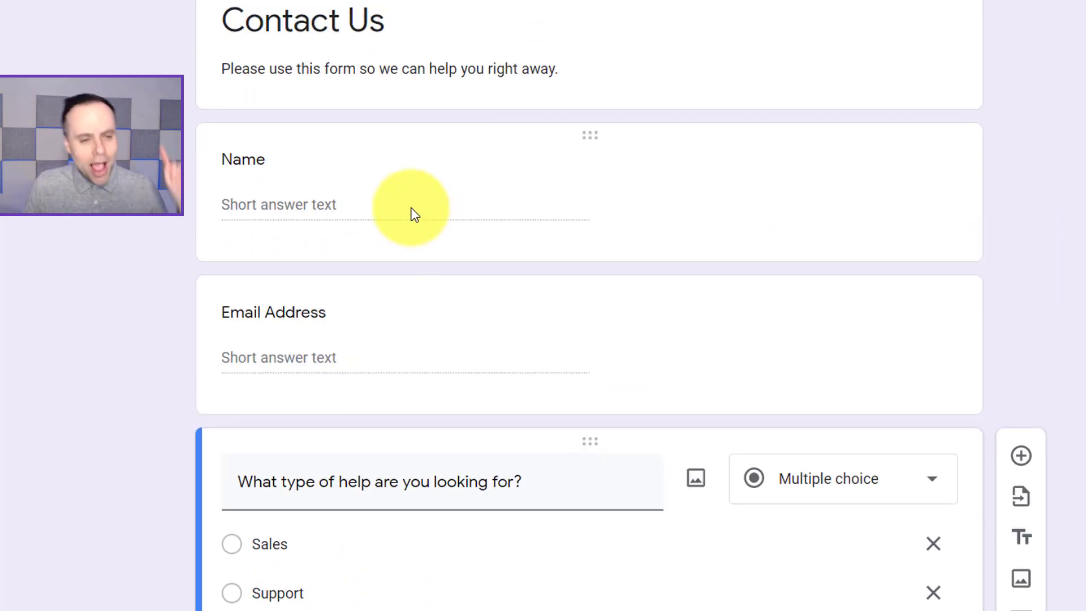
{"action": "scroll", "scroll_direction": "down", "scroll_amount": 3}
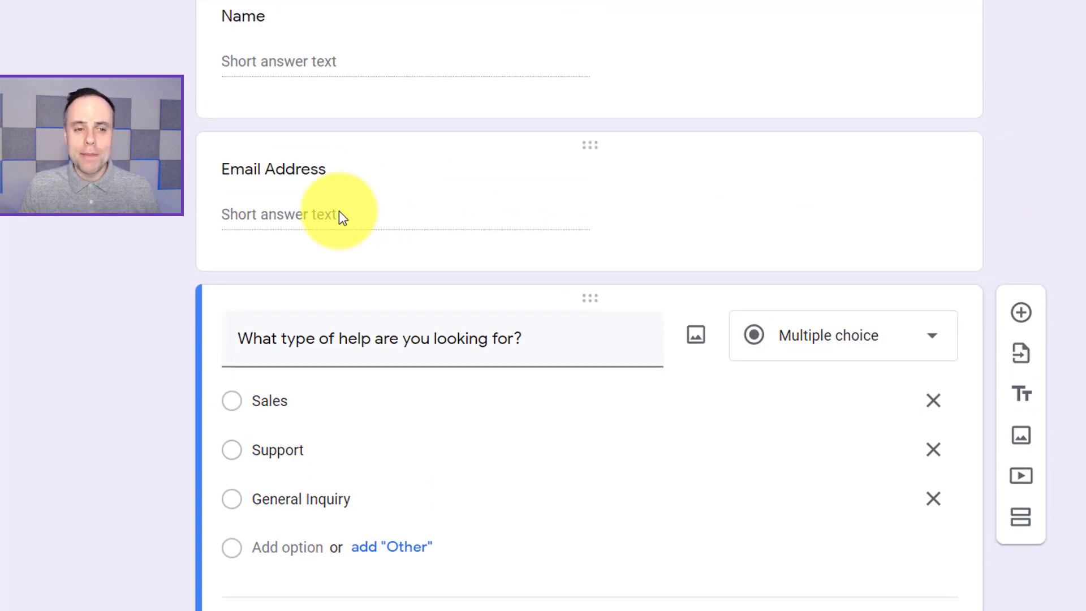
{"action": "mouse_move", "coordinate": [394, 442]}
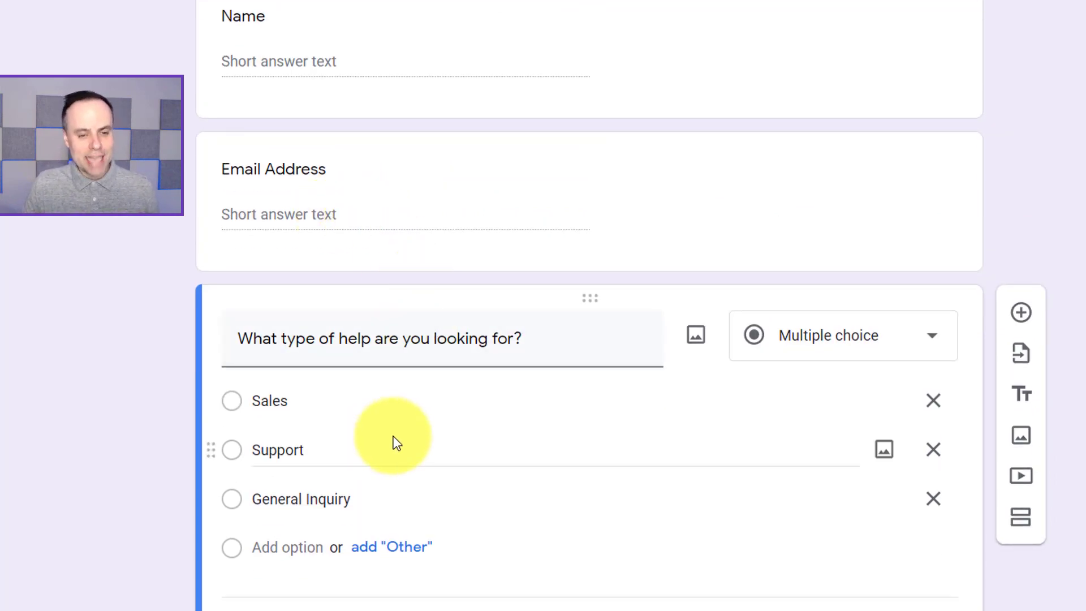
{"action": "mouse_move", "coordinate": [412, 433]}
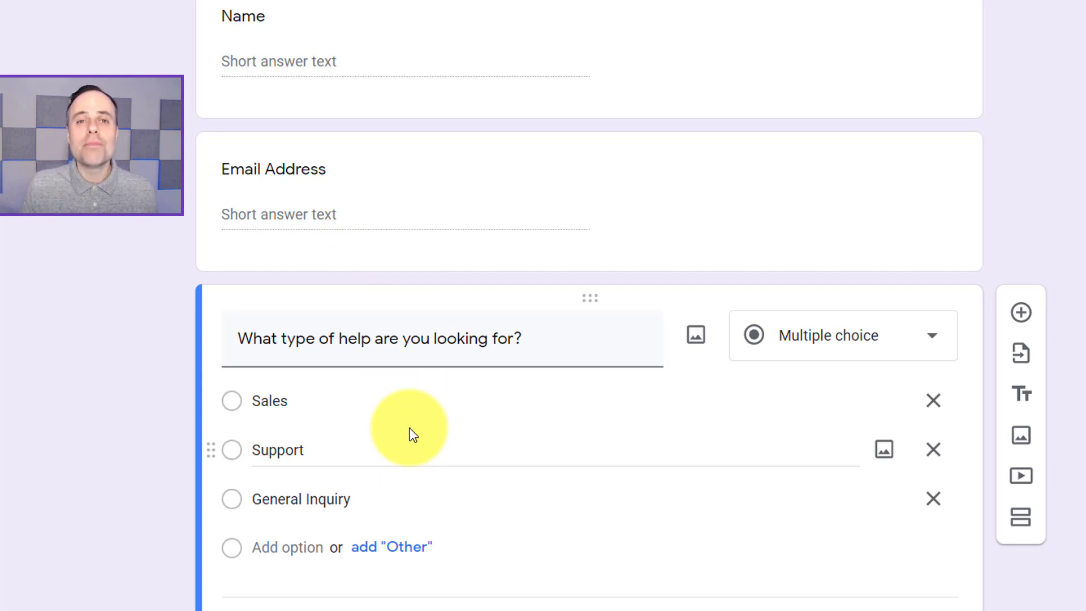
{"action": "mouse_move", "coordinate": [406, 403]}
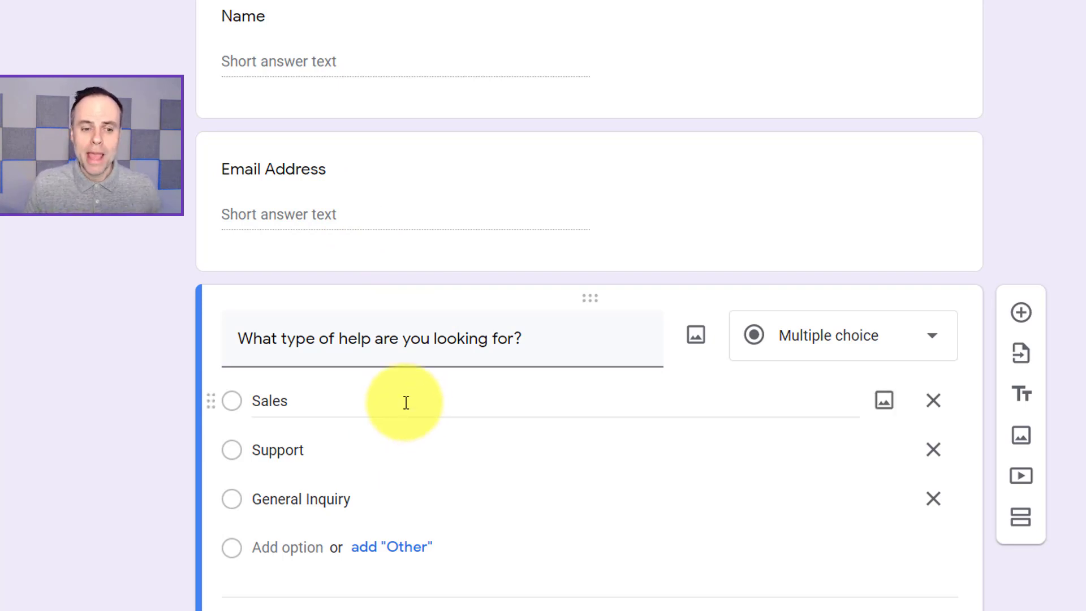
{"action": "mouse_move", "coordinate": [401, 398]}
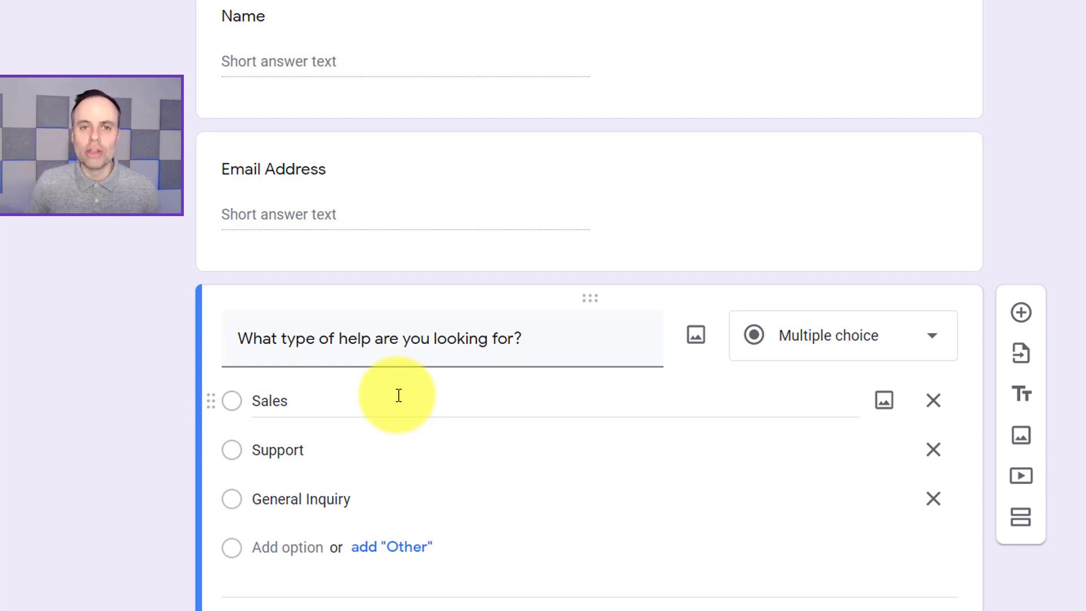
{"action": "scroll", "scroll_direction": "up", "scroll_amount": 3}
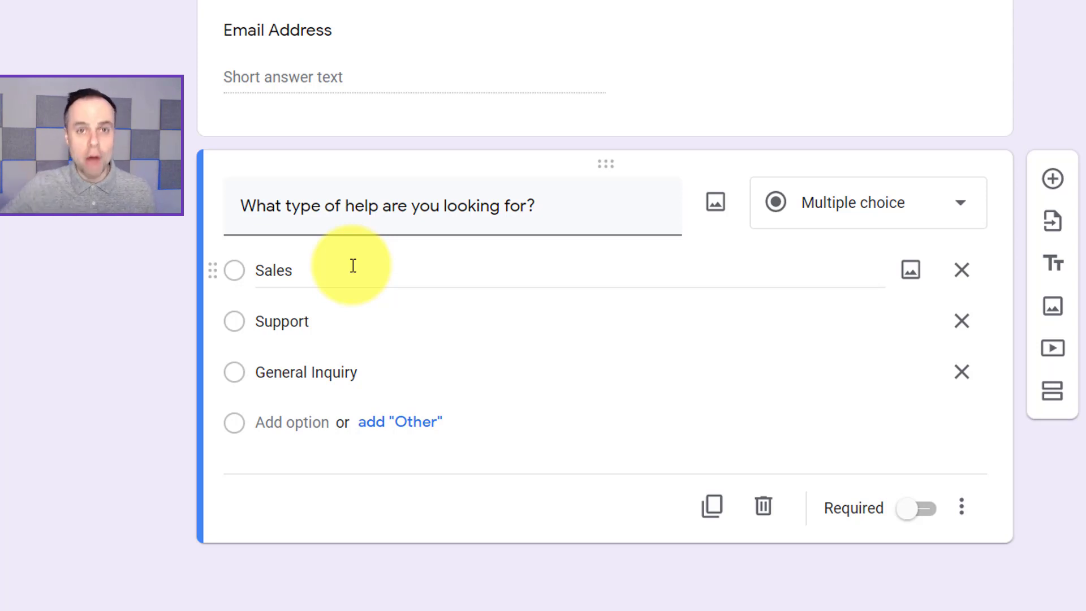
{"action": "mouse_move", "coordinate": [346, 308]}
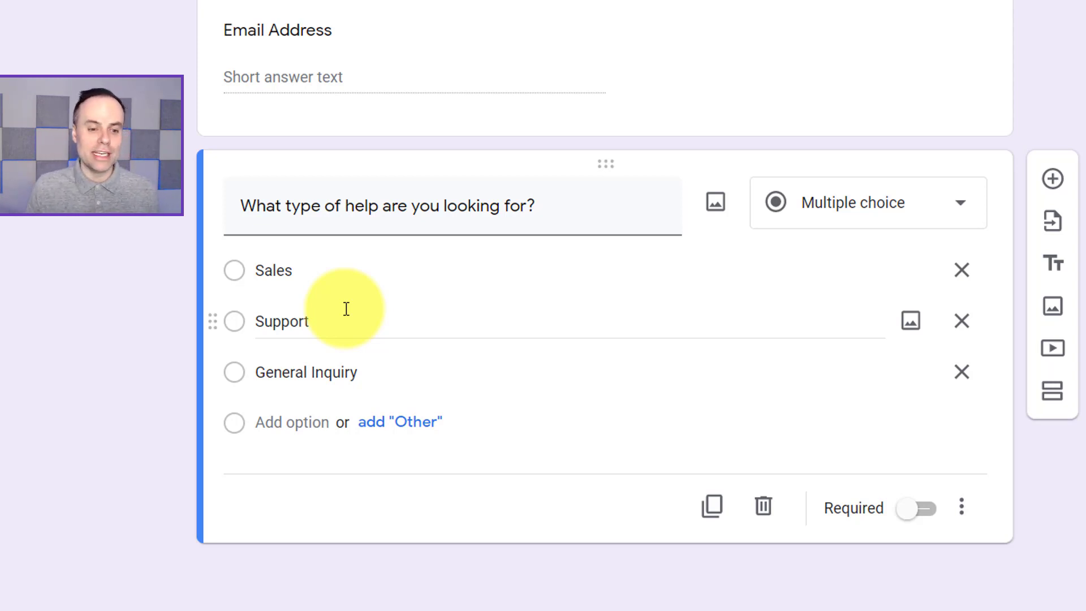
{"action": "mouse_move", "coordinate": [417, 375]}
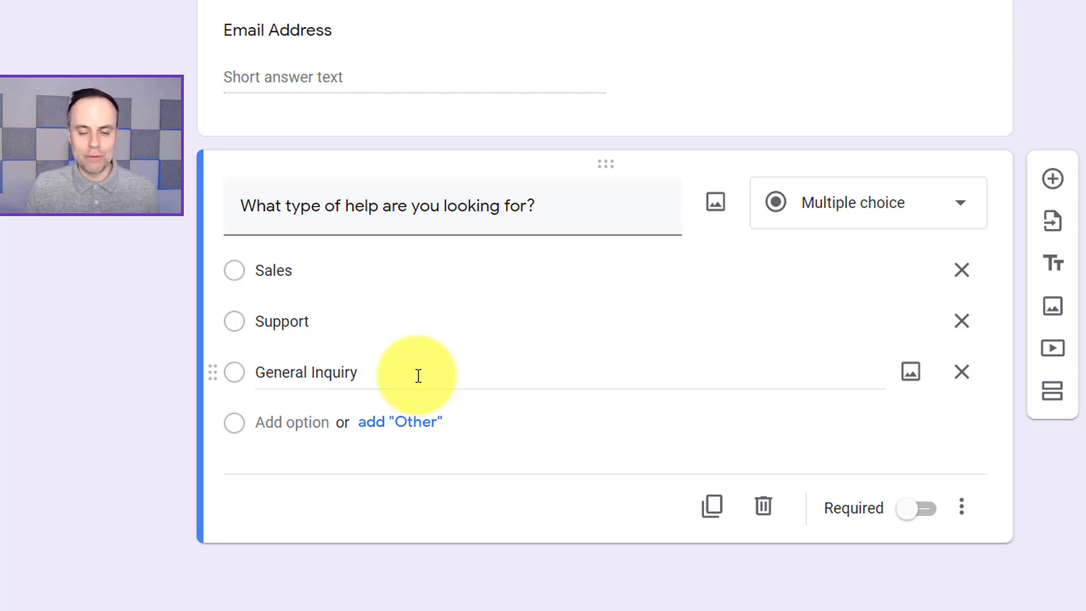
{"action": "mouse_move", "coordinate": [418, 375]}
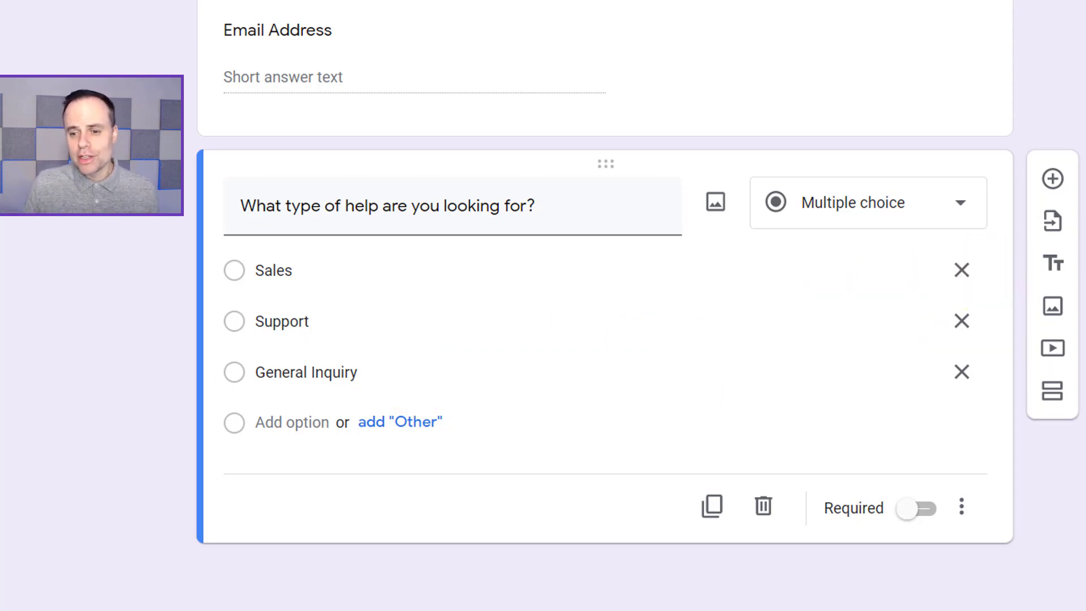
{"action": "mouse_move", "coordinate": [1051, 391]}
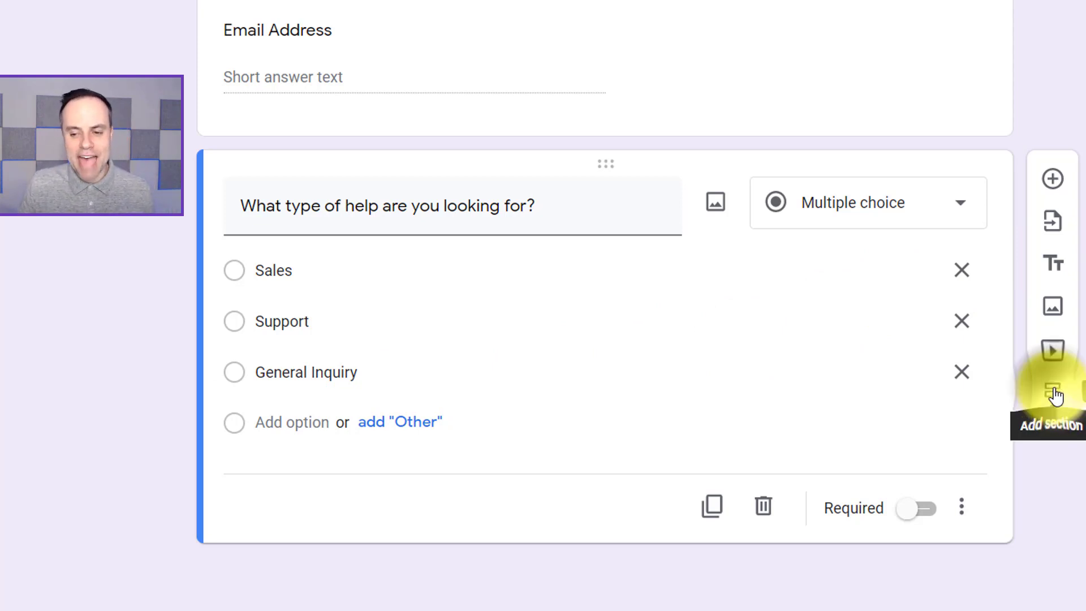
{"action": "left_click", "coordinate": [1051, 387]}
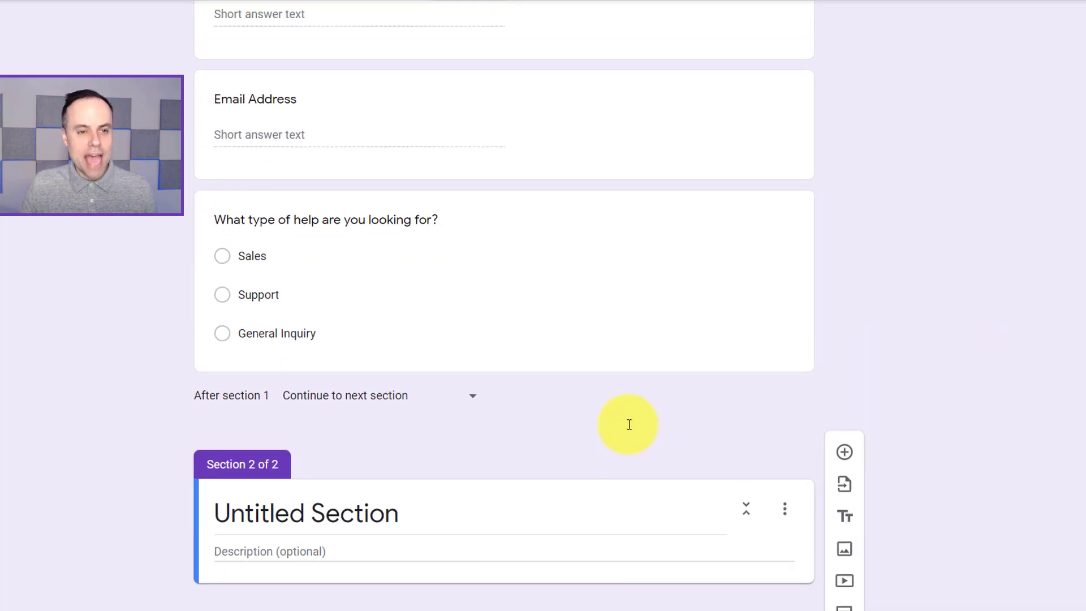
{"action": "scroll", "scroll_direction": "up", "scroll_amount": 3}
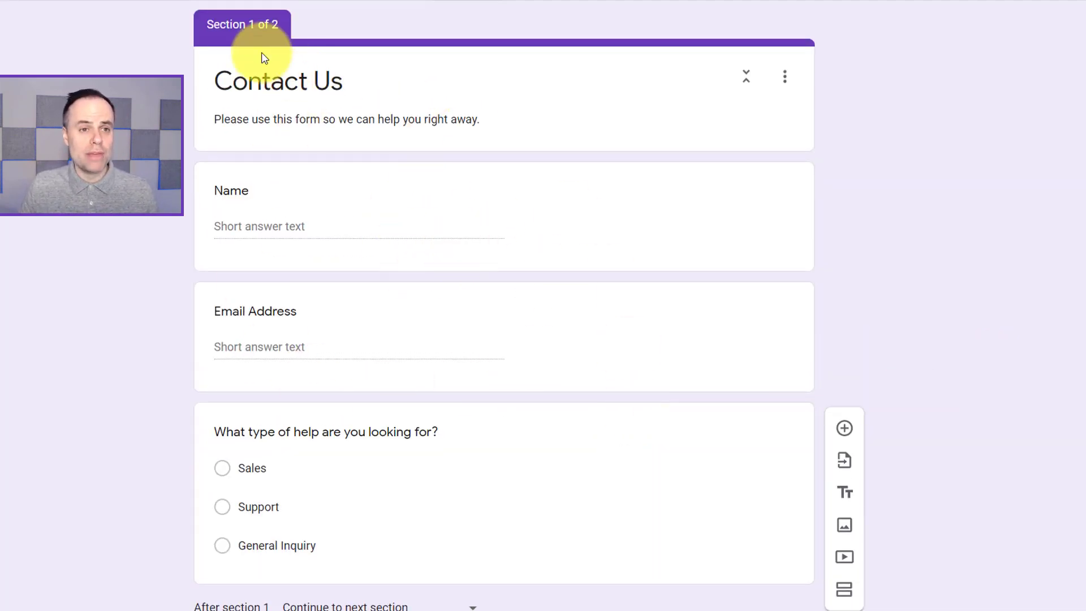
{"action": "scroll", "scroll_direction": "down", "scroll_amount": 3}
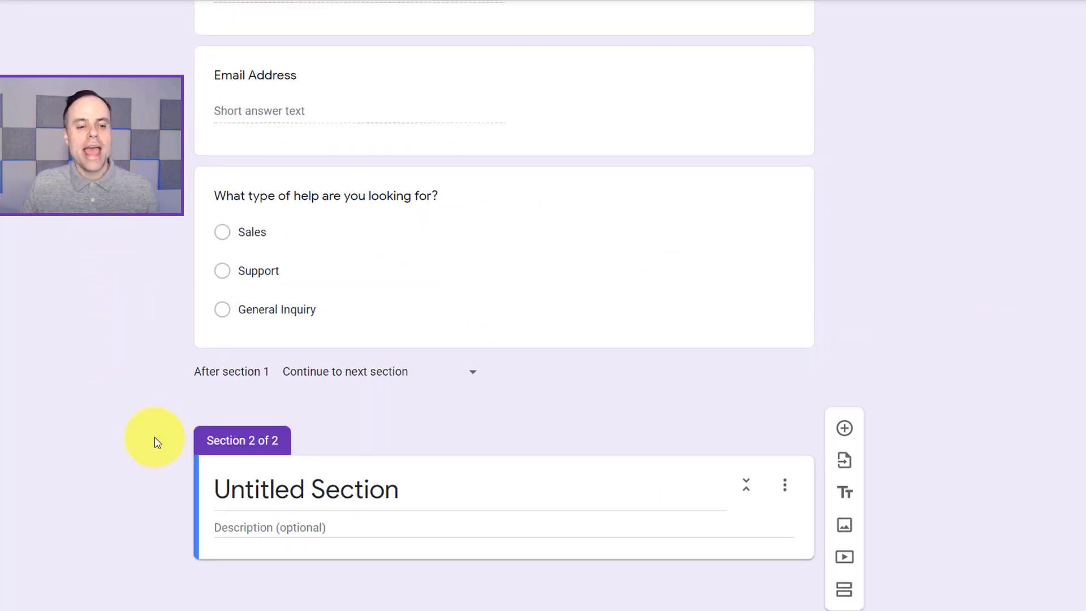
{"action": "mouse_move", "coordinate": [147, 449]}
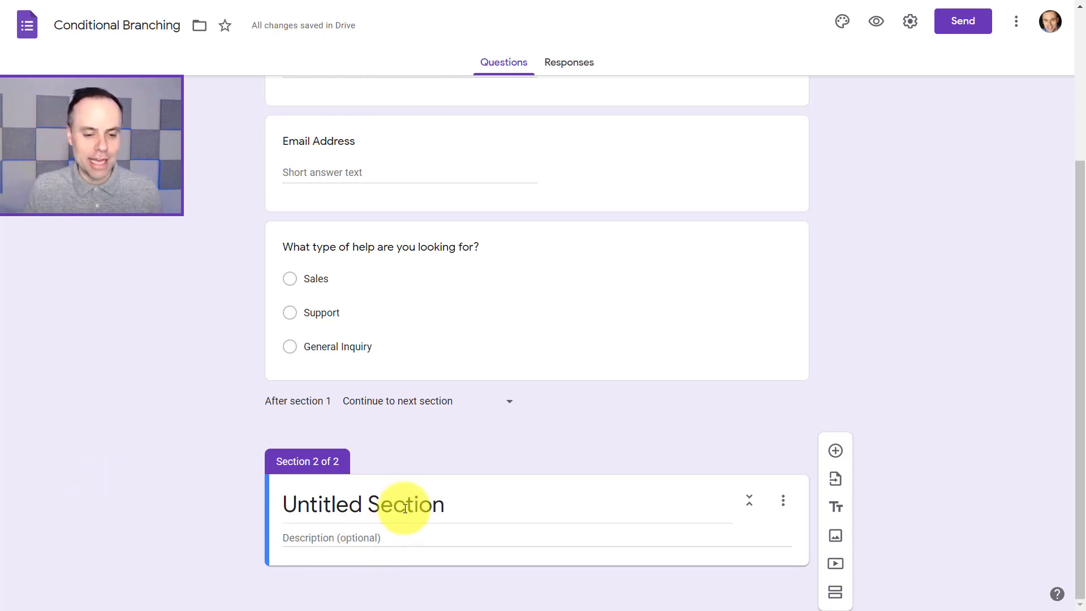
Title section 2 'Sales' and give it a 'Tell me more' paragraph question, then duplicate it.
{"action": "type", "text": "Sa"}
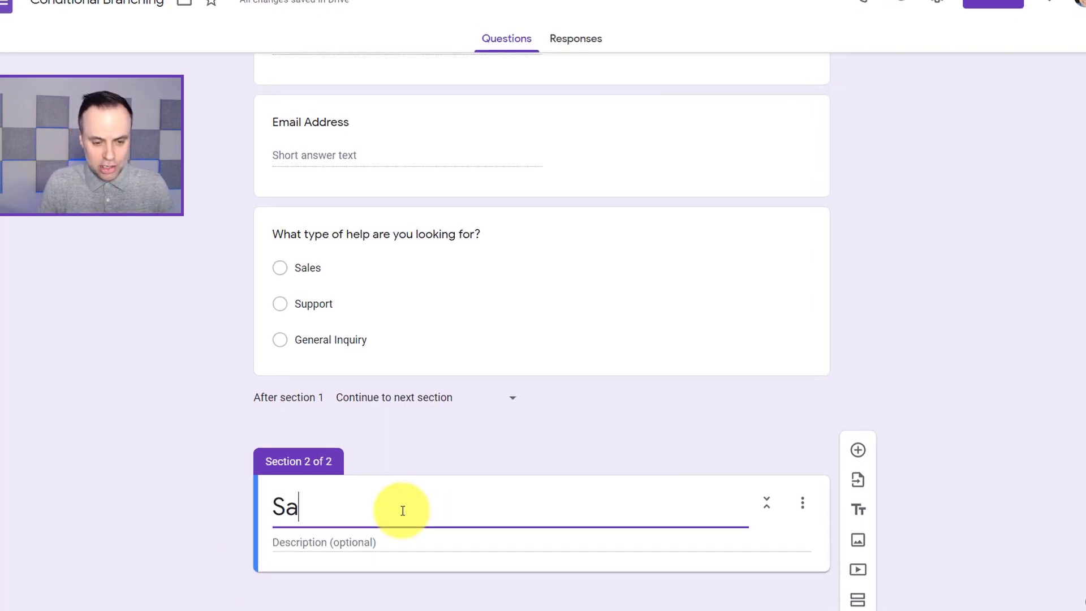
{"action": "type", "text": "les"}
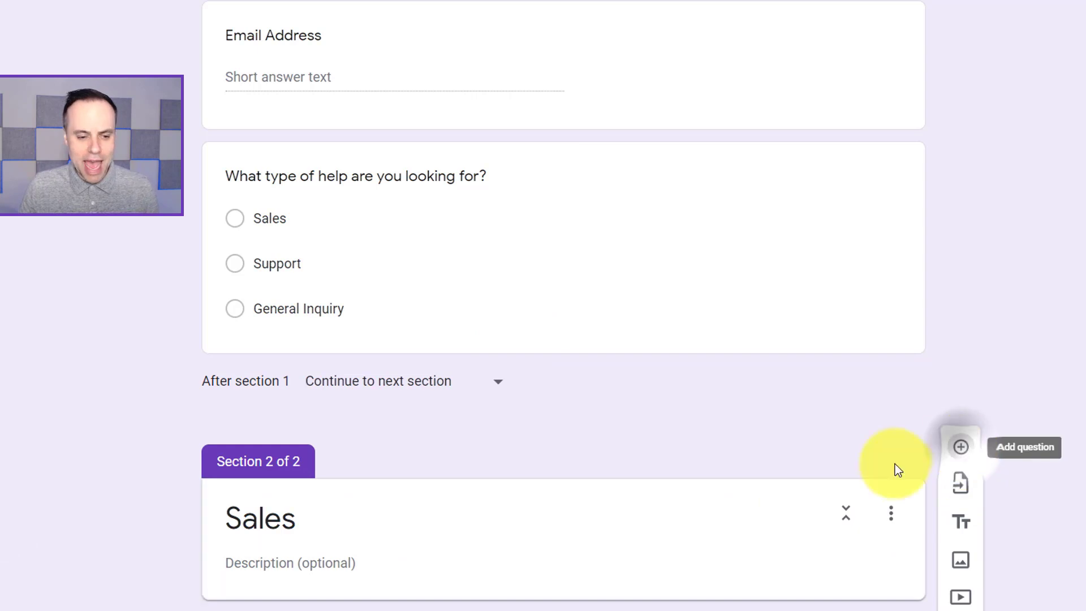
{"action": "left_click", "coordinate": [960, 447]}
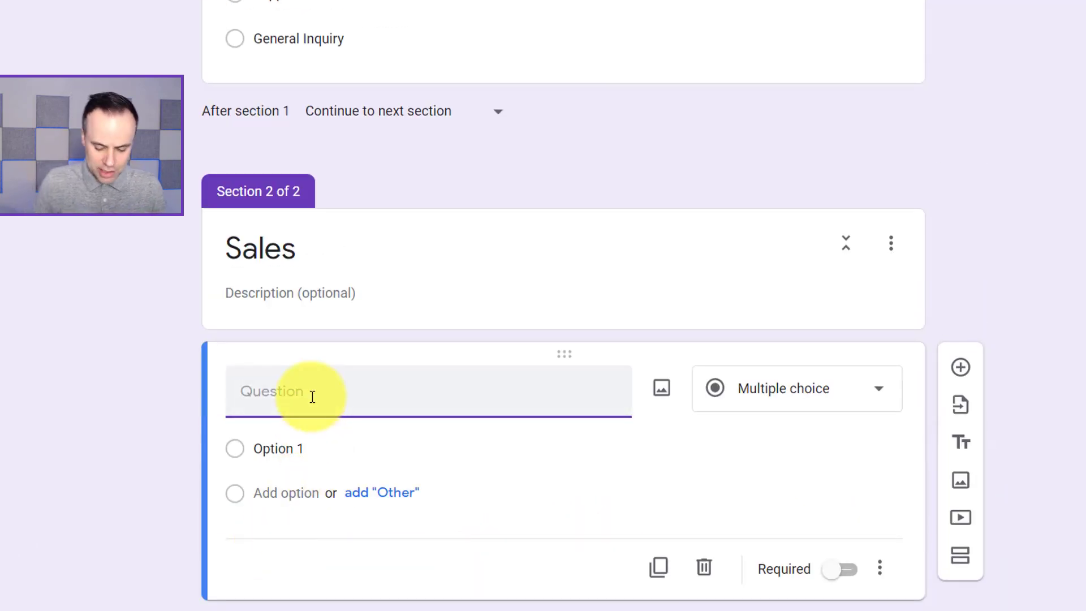
{"action": "type", "text": "Tell me more"}
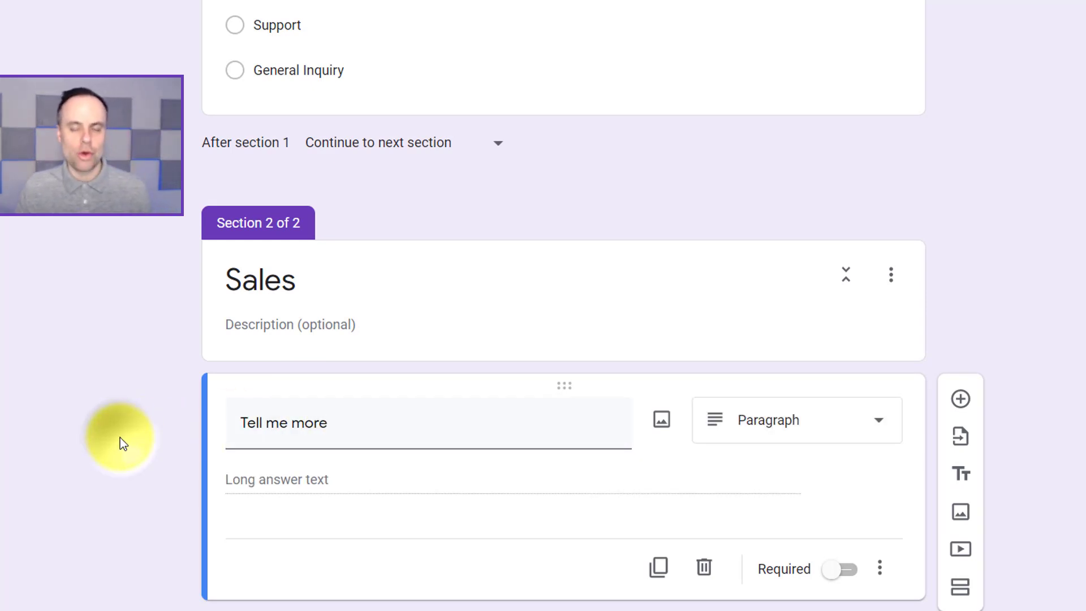
{"action": "mouse_move", "coordinate": [651, 307]}
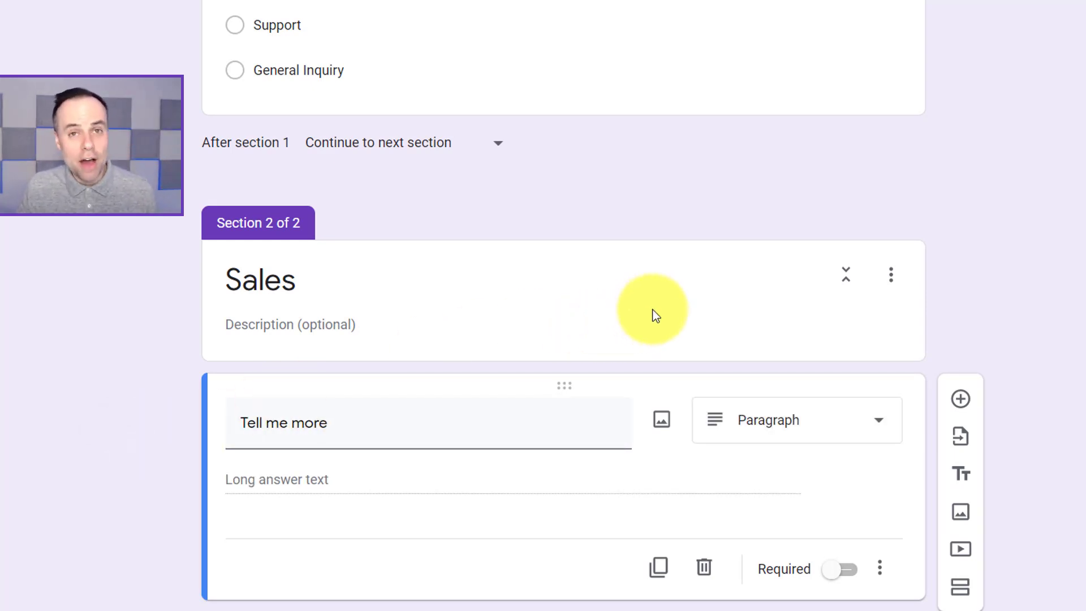
{"action": "scroll", "scroll_direction": "up", "scroll_amount": 3}
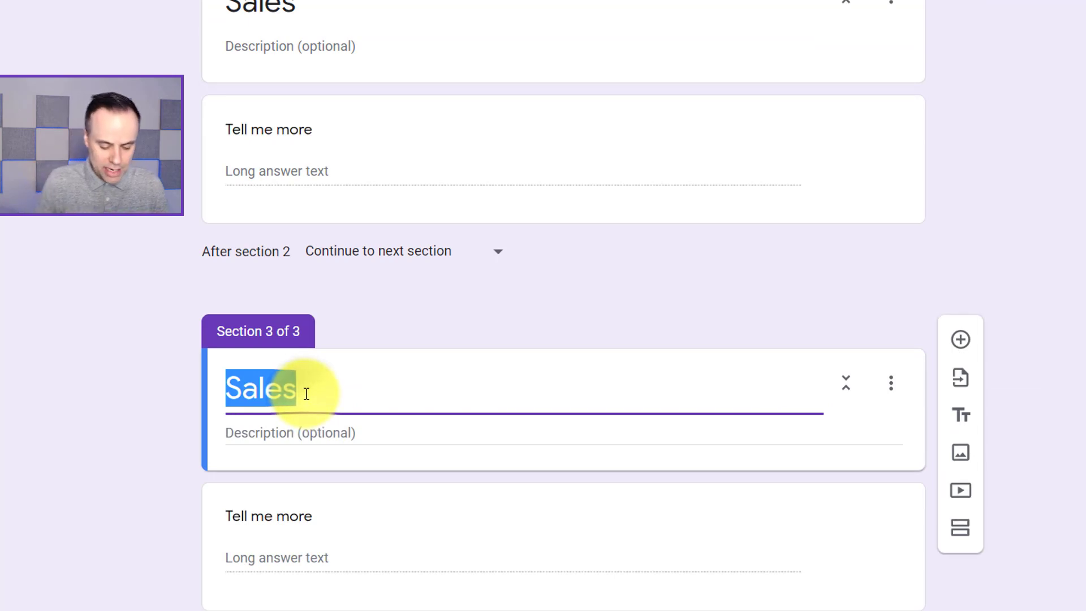
Retitle section 3 'Support' and the duplicated section 4 'General'.
{"action": "type", "text": "Support"}
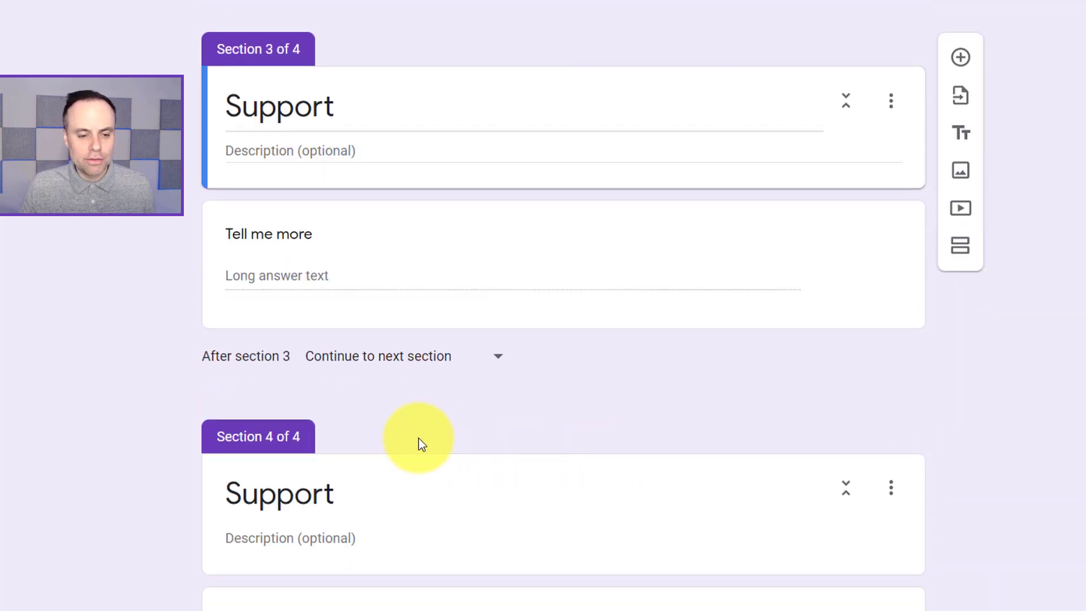
{"action": "type", "text": "Gene"}
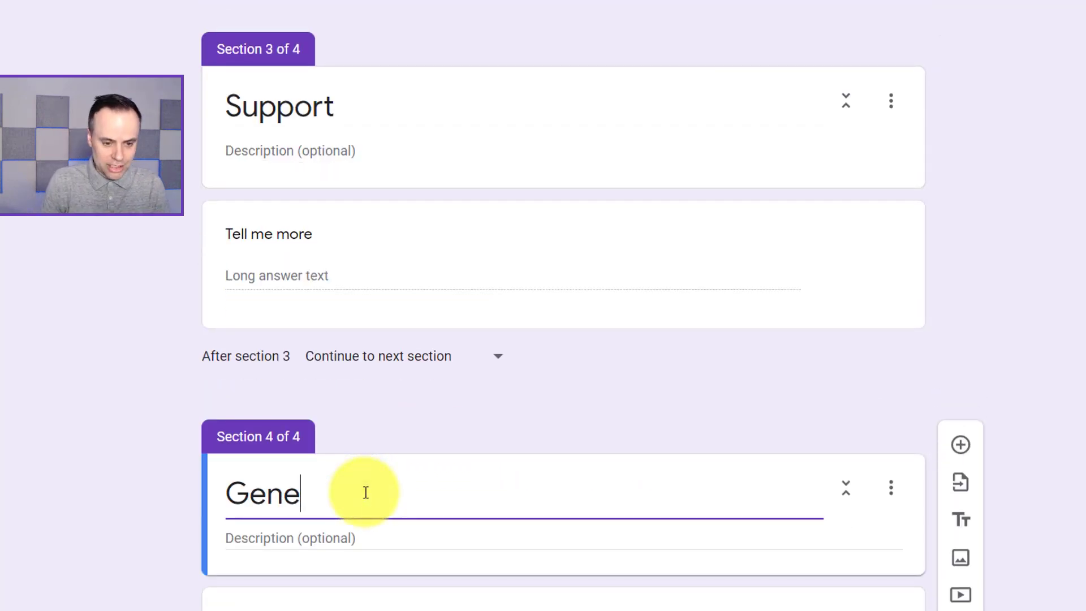
{"action": "type", "text": "ral"}
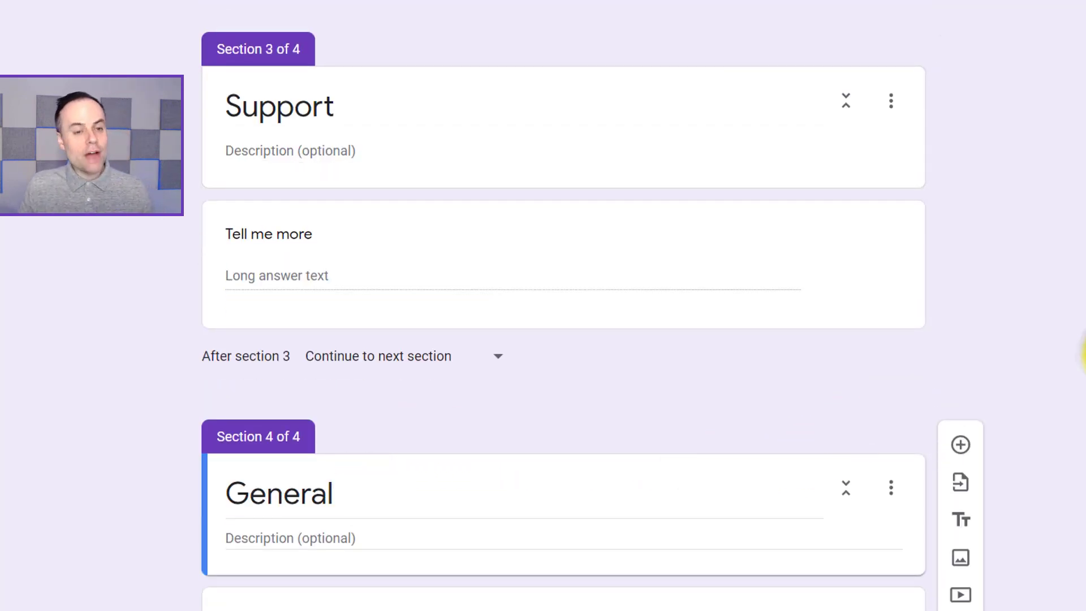
{"action": "scroll", "scroll_direction": "up", "scroll_amount": 3}
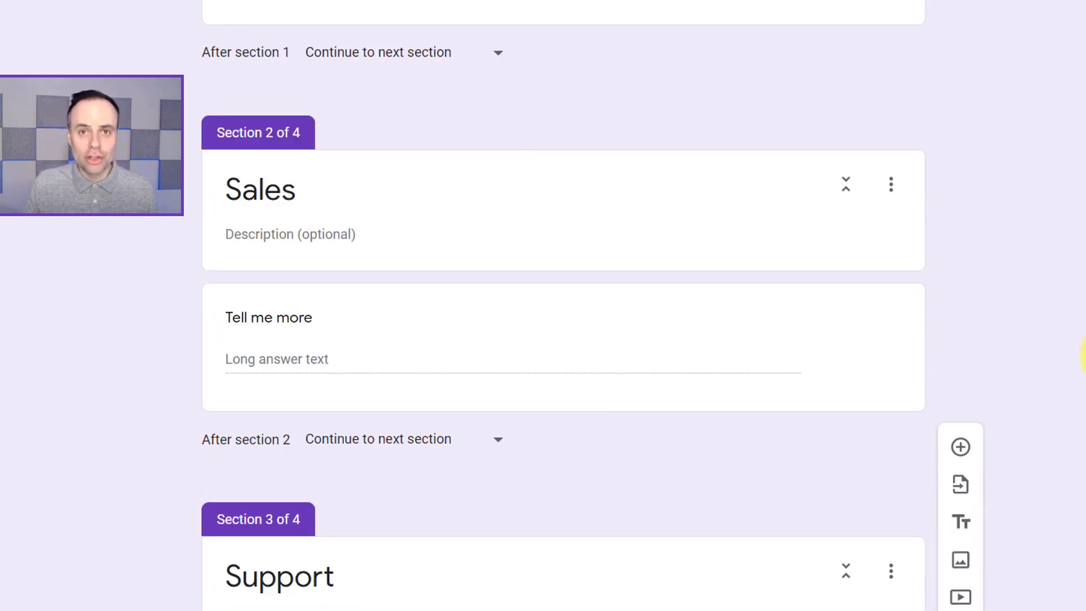
{"action": "scroll", "scroll_direction": "up", "scroll_amount": 3}
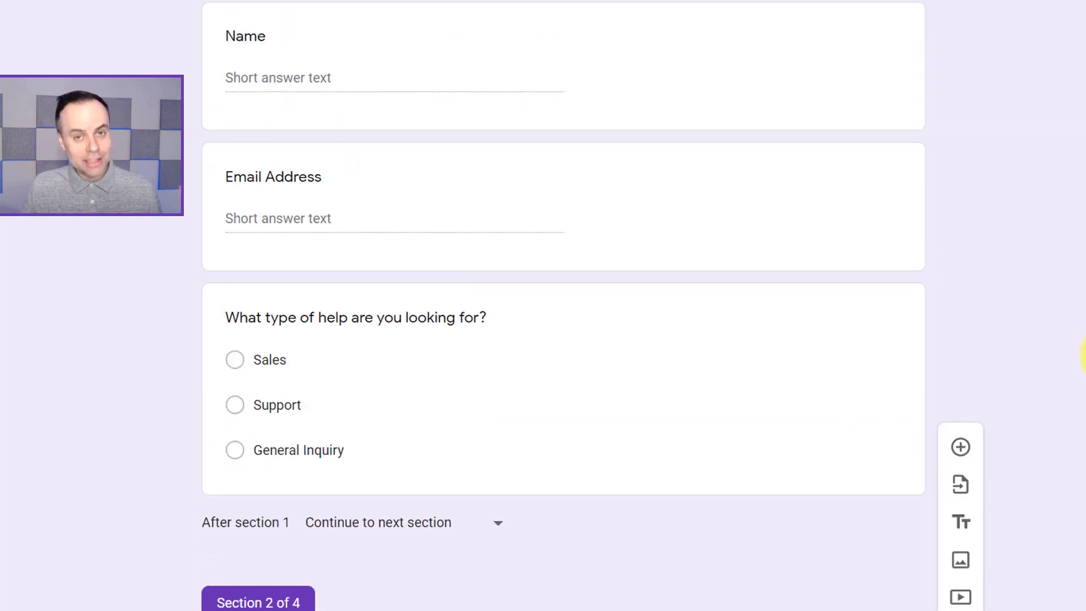
{"action": "scroll", "scroll_direction": "down", "scroll_amount": 3}
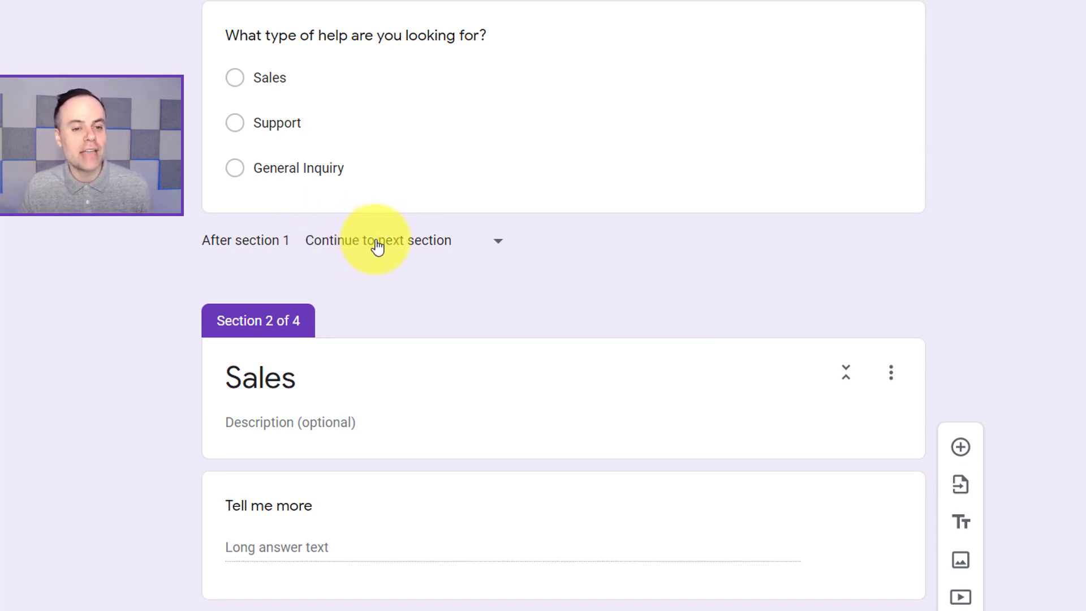
{"action": "mouse_move", "coordinate": [379, 245]}
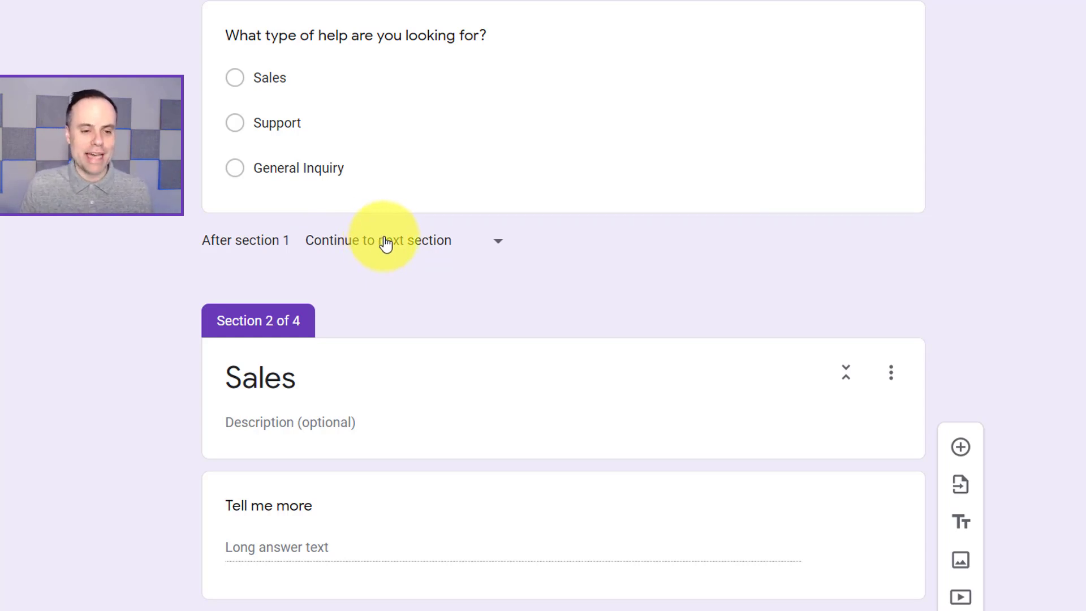
{"action": "scroll", "scroll_direction": "down", "scroll_amount": 3}
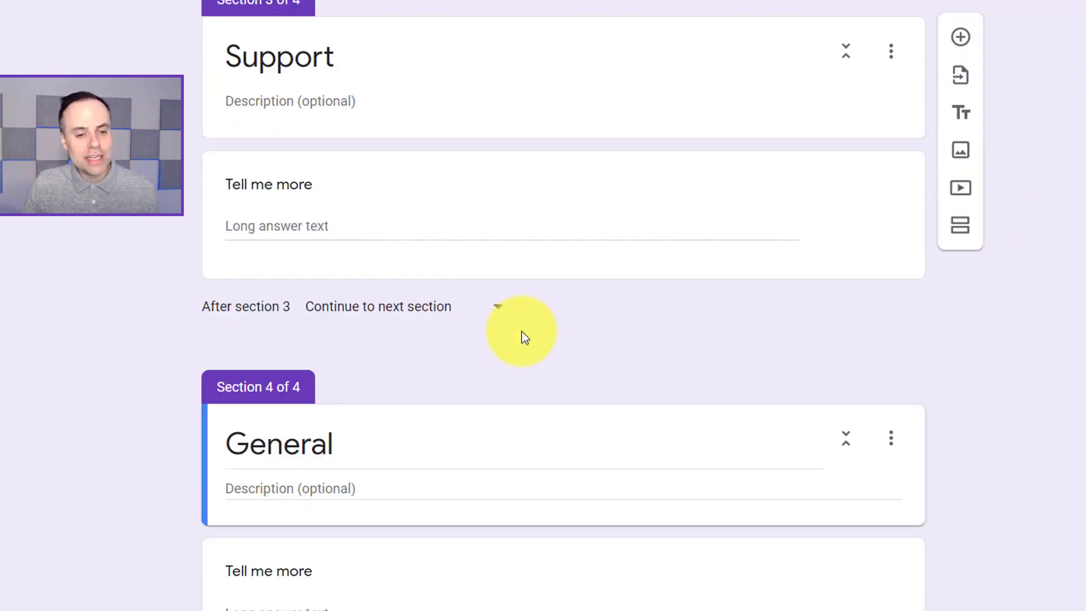
{"action": "scroll", "scroll_direction": "up", "scroll_amount": 3}
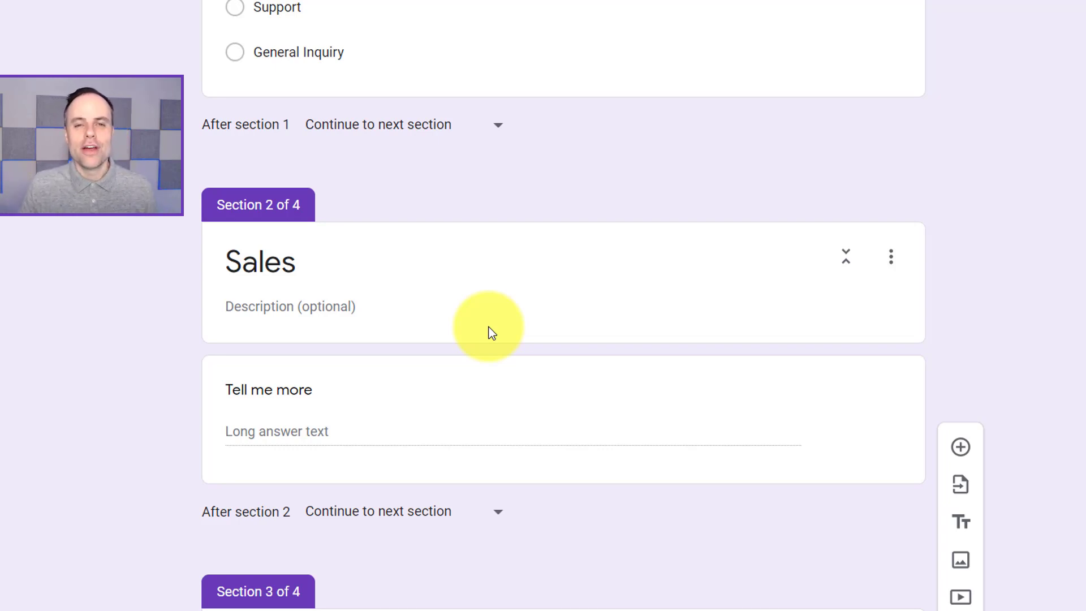
{"action": "scroll", "scroll_direction": "down", "scroll_amount": 3}
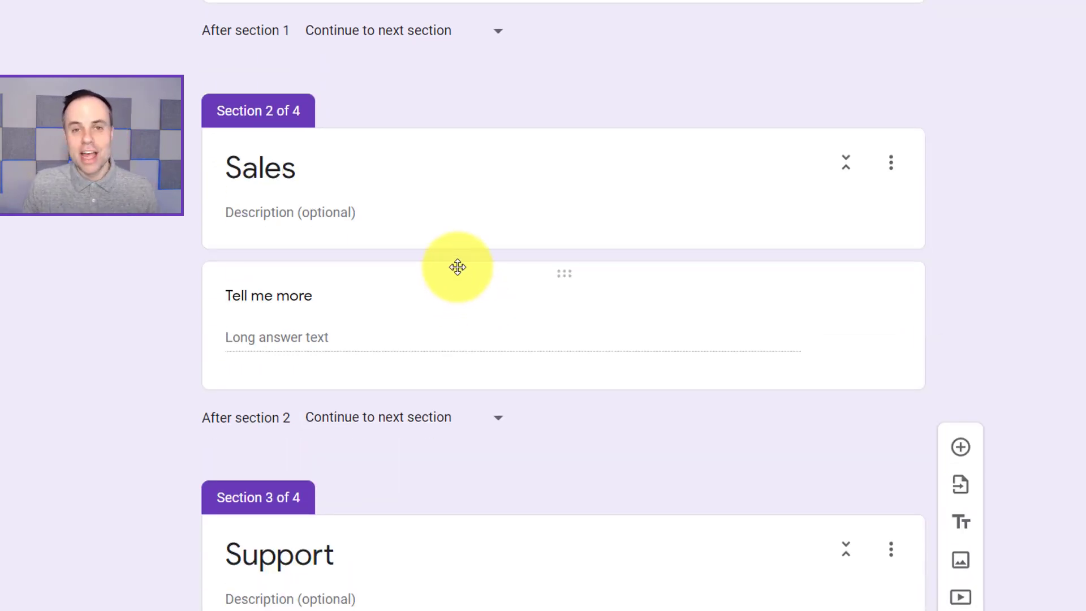
{"action": "scroll", "scroll_direction": "down", "scroll_amount": 3}
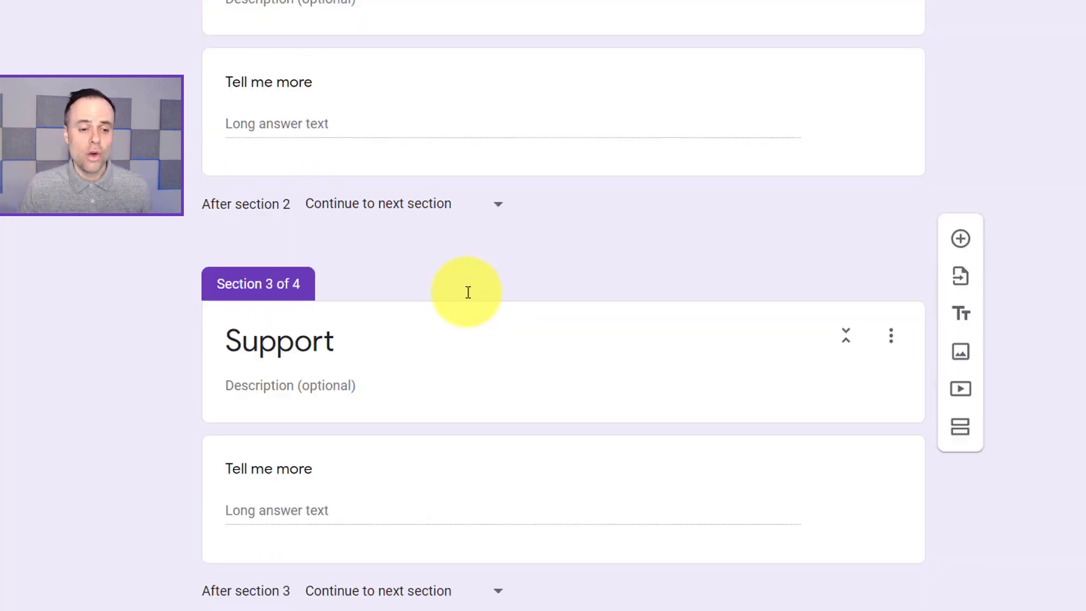
{"action": "scroll", "scroll_direction": "down", "scroll_amount": 3}
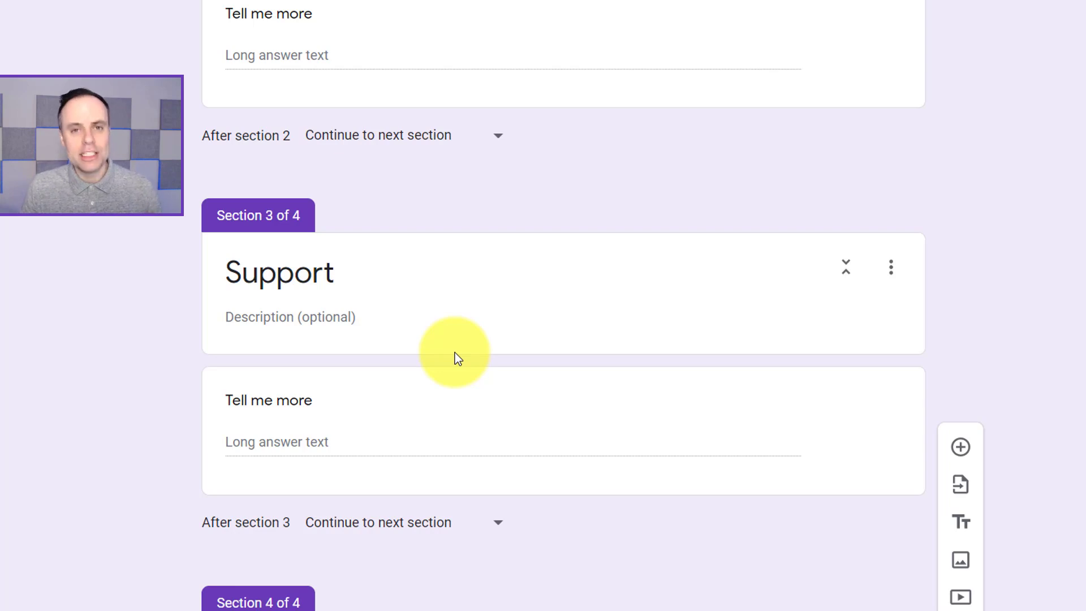
{"action": "scroll", "scroll_direction": "up", "scroll_amount": 3}
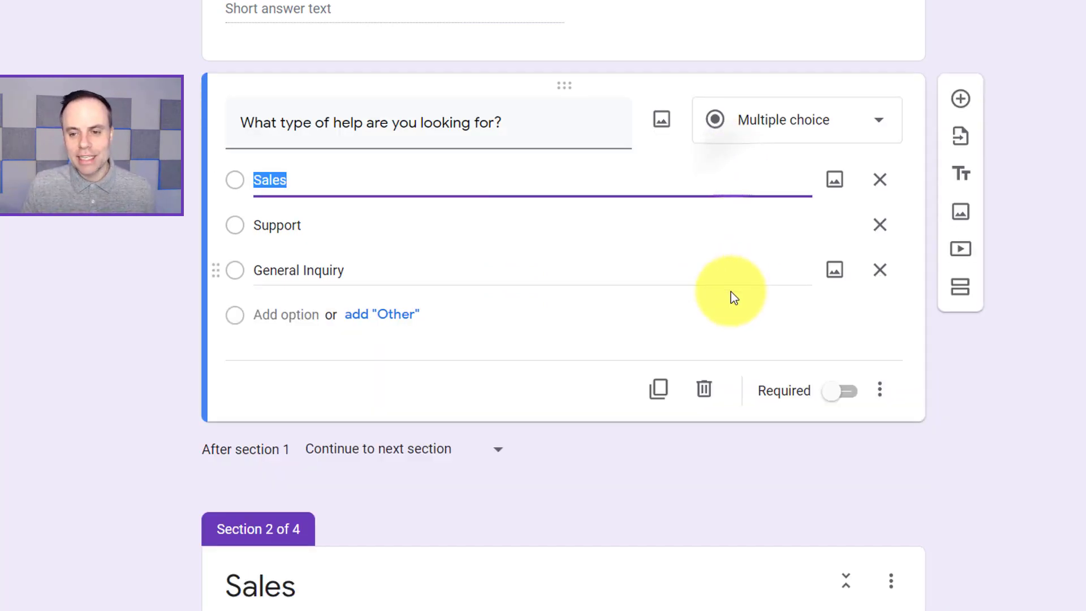
Enable 'Go to section based on answer' on the help-type question.
{"action": "left_click", "coordinate": [880, 390]}
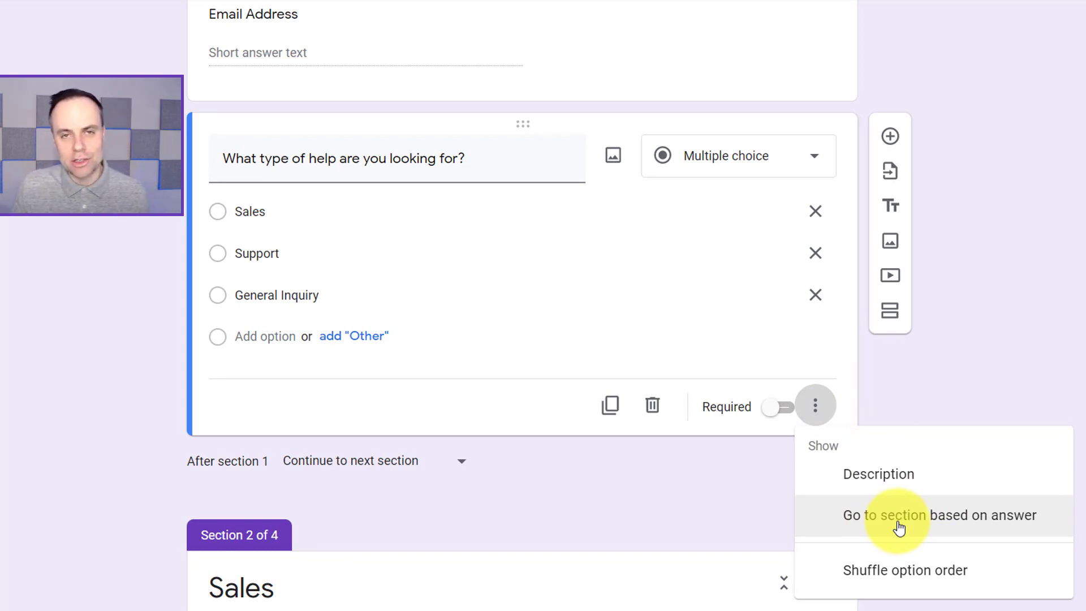
{"action": "left_click", "coordinate": [930, 515]}
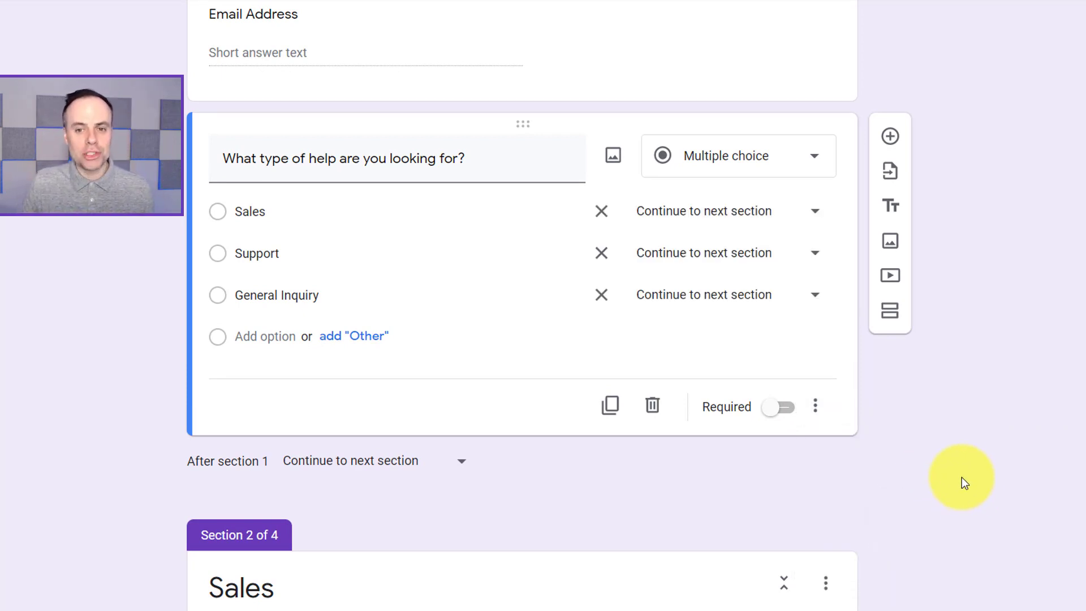
{"action": "mouse_move", "coordinate": [728, 212]}
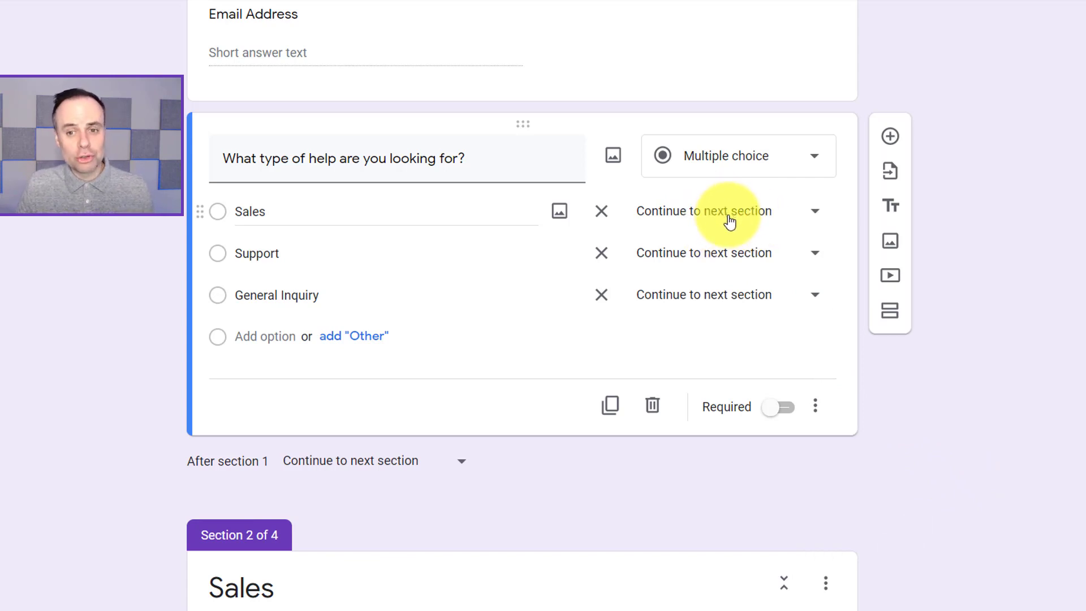
{"action": "mouse_move", "coordinate": [332, 313]}
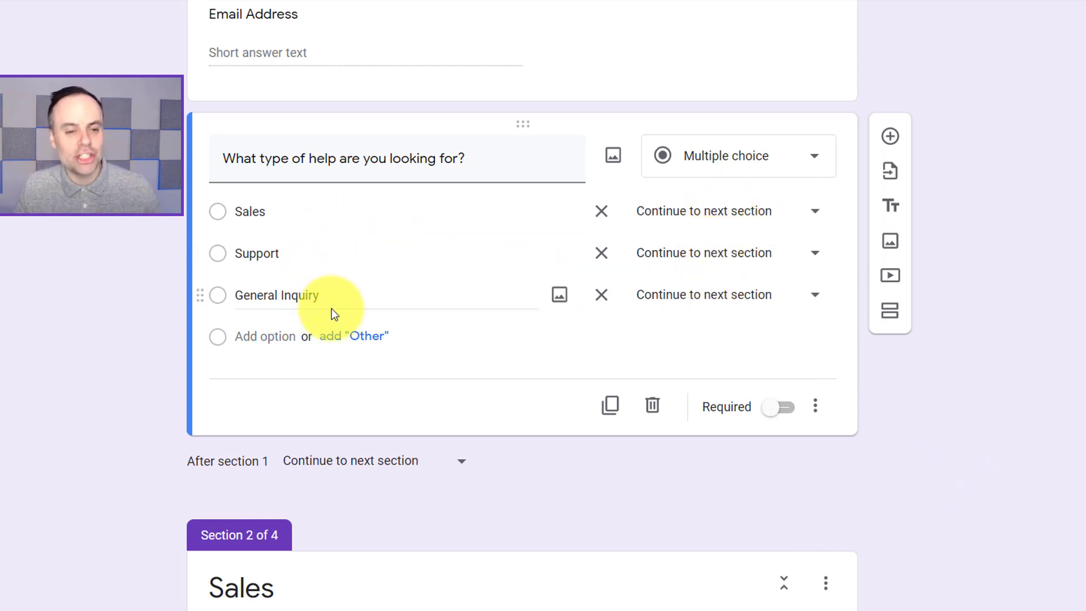
{"action": "mouse_move", "coordinate": [414, 269]}
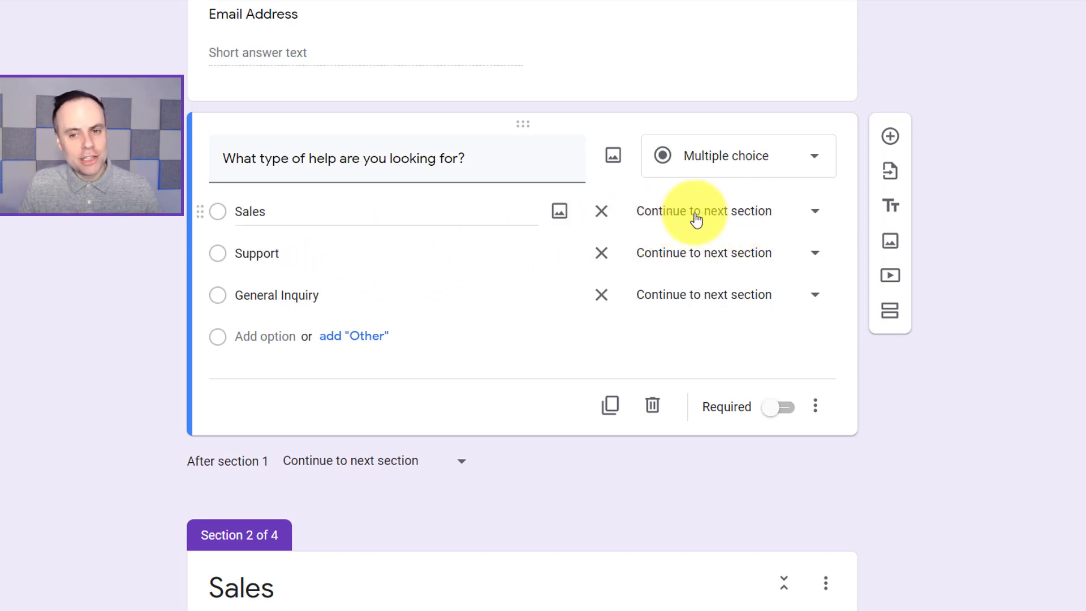
{"action": "mouse_move", "coordinate": [726, 218]}
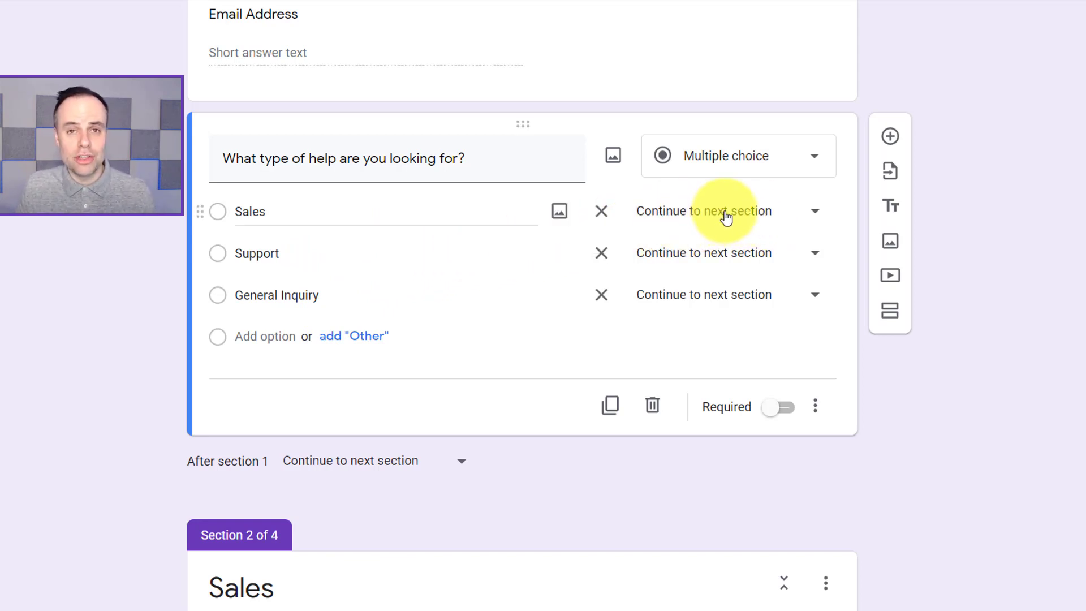
{"action": "scroll", "scroll_direction": "down", "scroll_amount": 3}
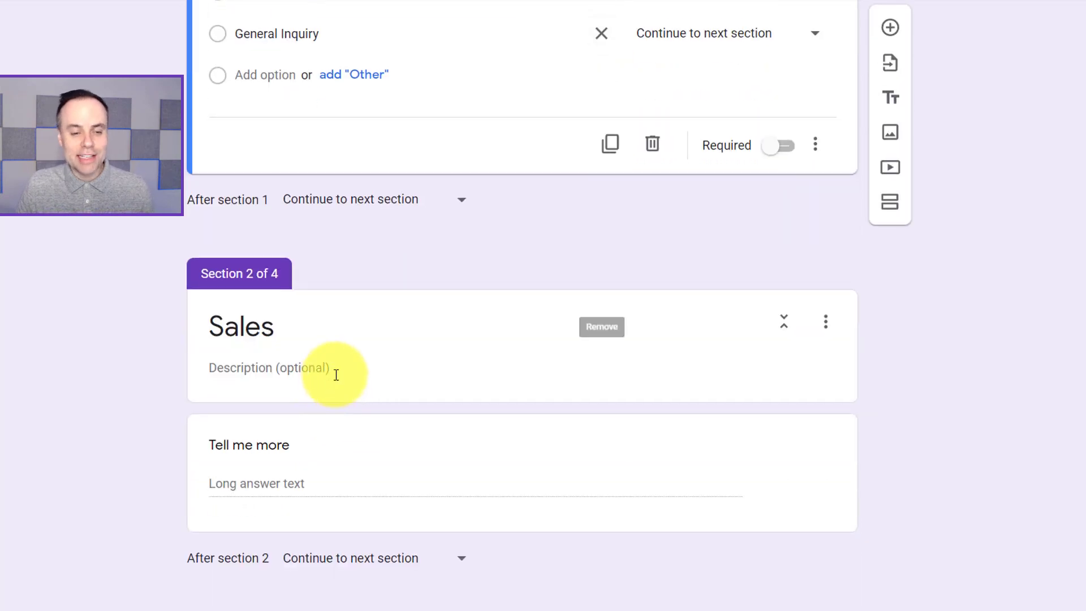
{"action": "scroll", "scroll_direction": "up", "scroll_amount": 3}
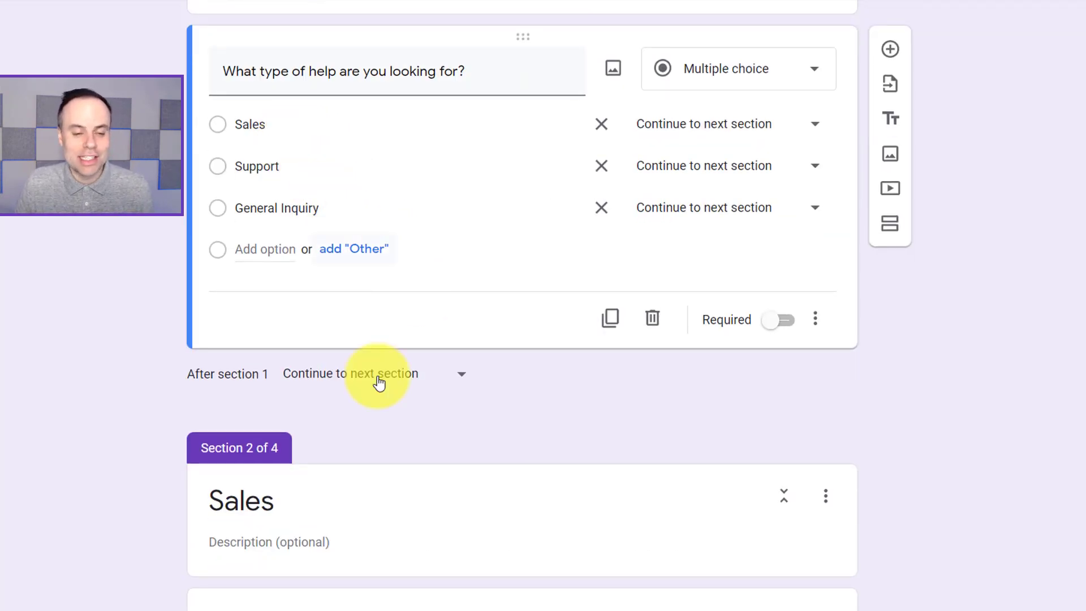
{"action": "scroll", "scroll_direction": "up", "scroll_amount": 3}
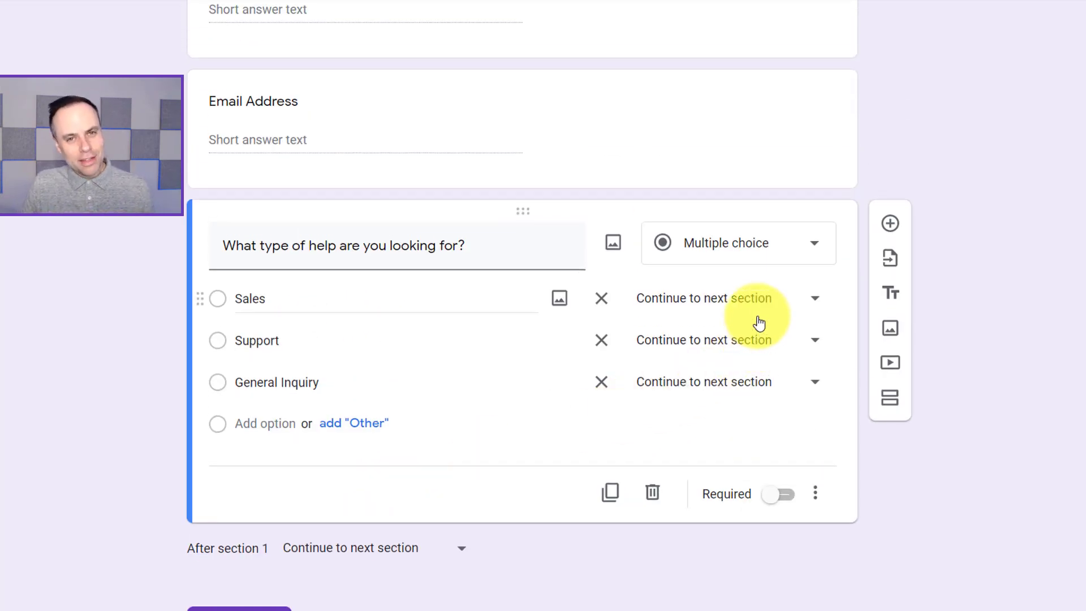
Route Sales to section 2, Support to section 3 and General Inquiry to section 4.
{"action": "left_click", "coordinate": [813, 297]}
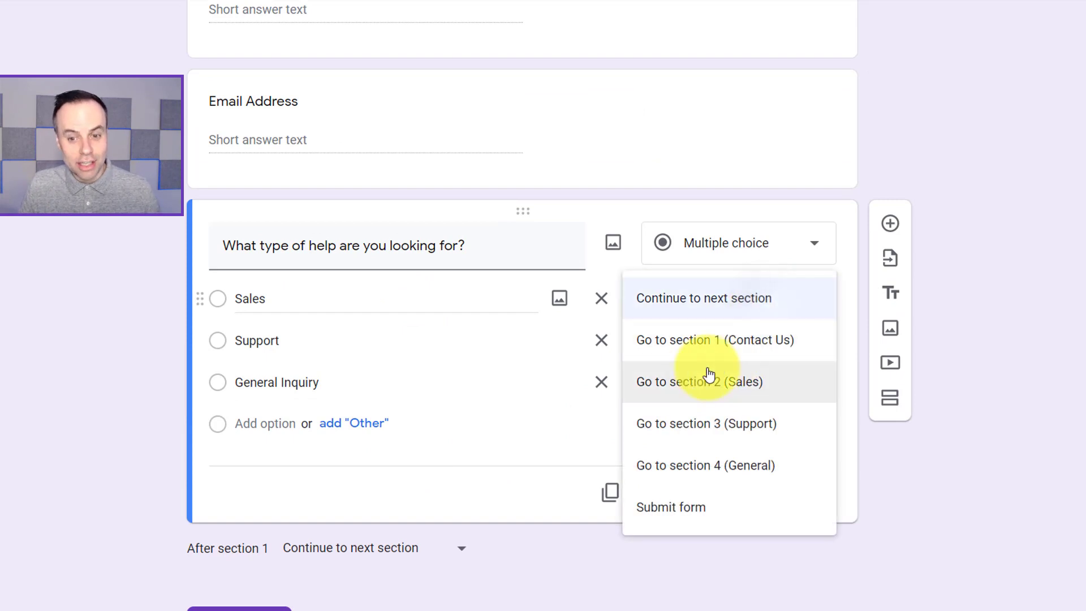
{"action": "left_click", "coordinate": [698, 382]}
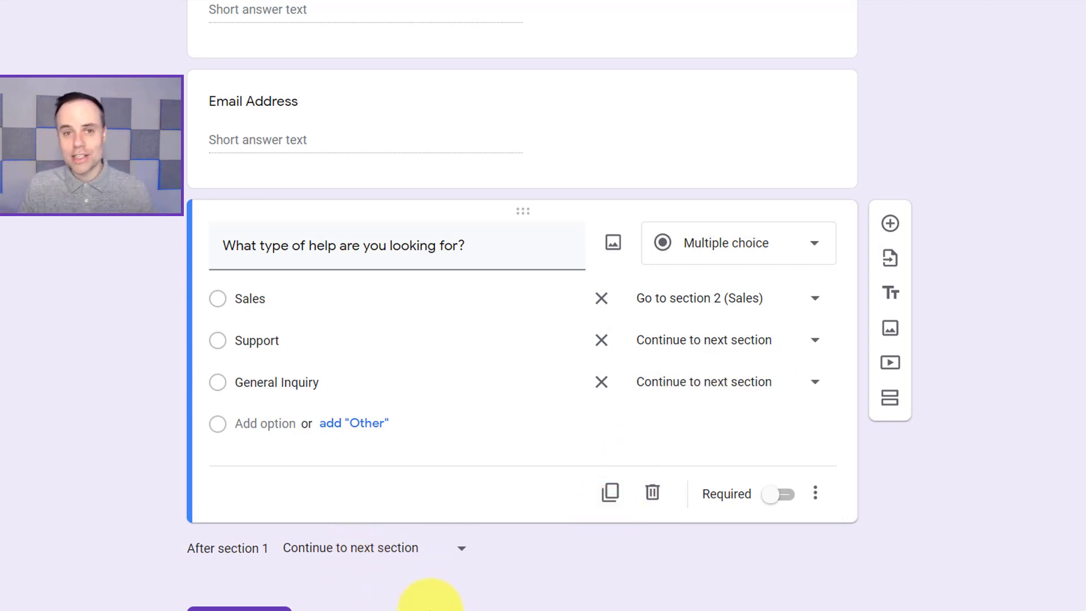
{"action": "mouse_move", "coordinate": [669, 457]}
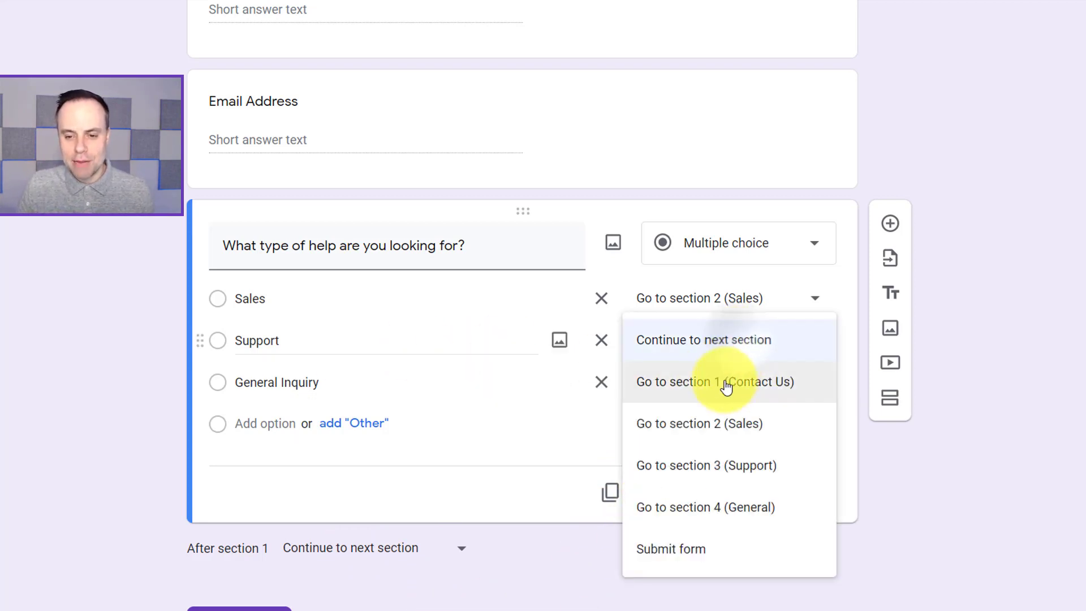
{"action": "left_click", "coordinate": [705, 465]}
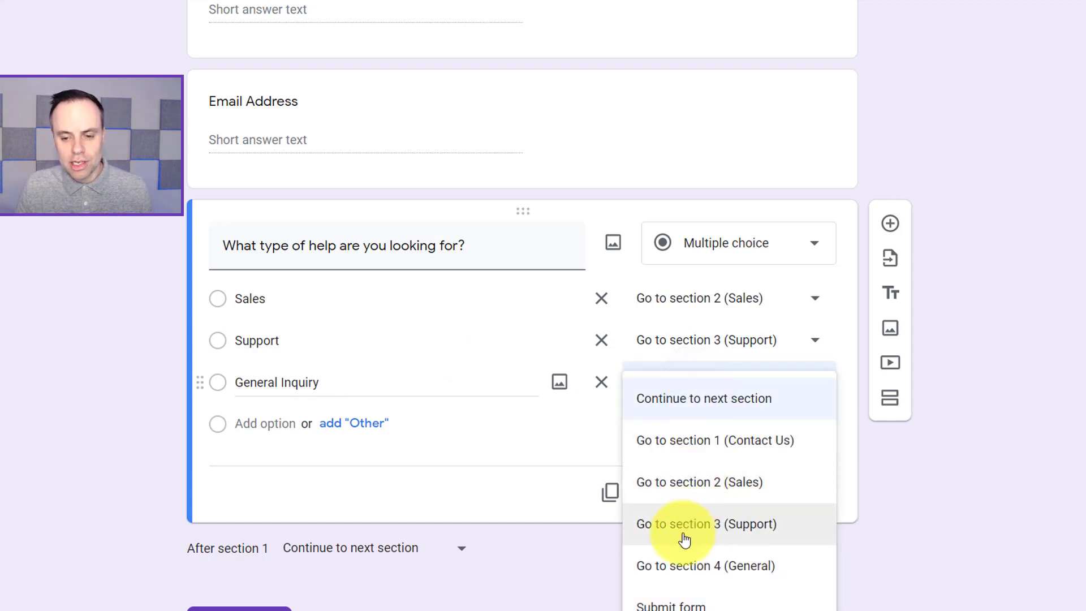
{"action": "left_click", "coordinate": [705, 565]}
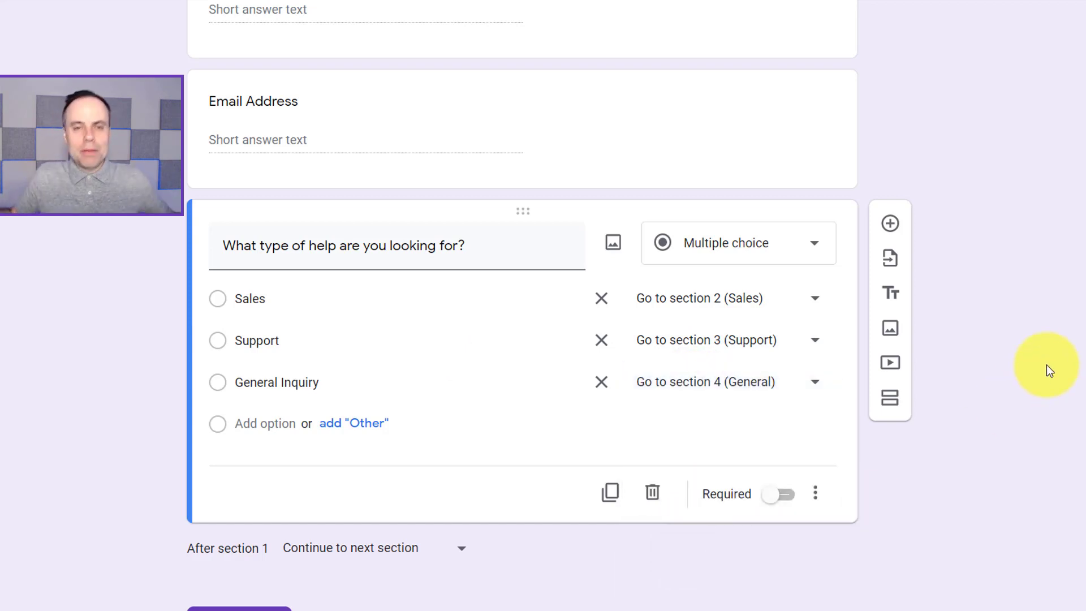
{"action": "mouse_move", "coordinate": [740, 297]}
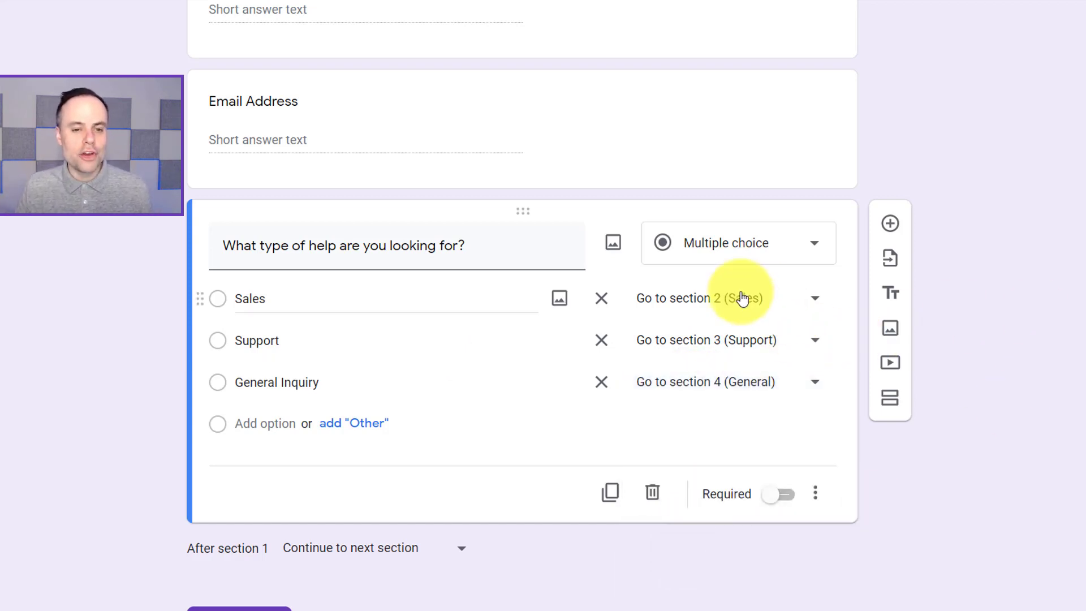
{"action": "mouse_move", "coordinate": [434, 319]}
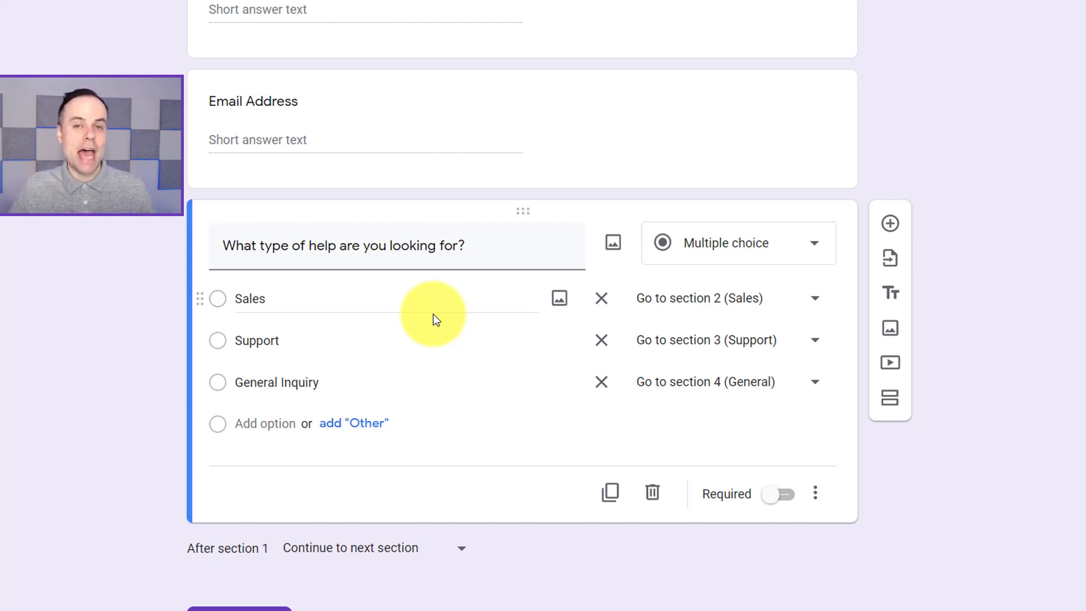
{"action": "mouse_move", "coordinate": [510, 279]}
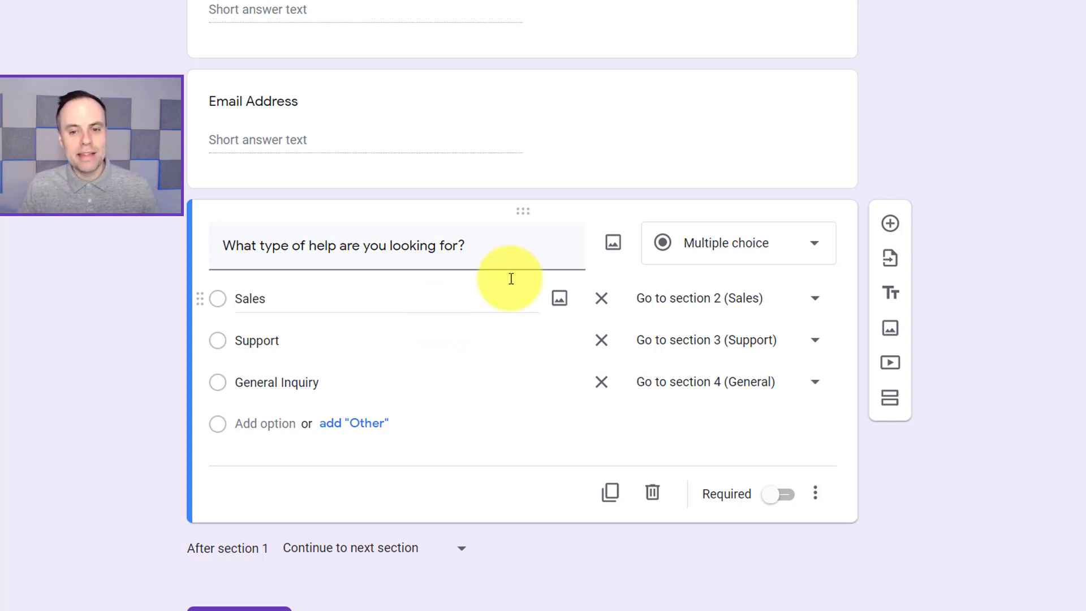
{"action": "mouse_move", "coordinate": [411, 363]}
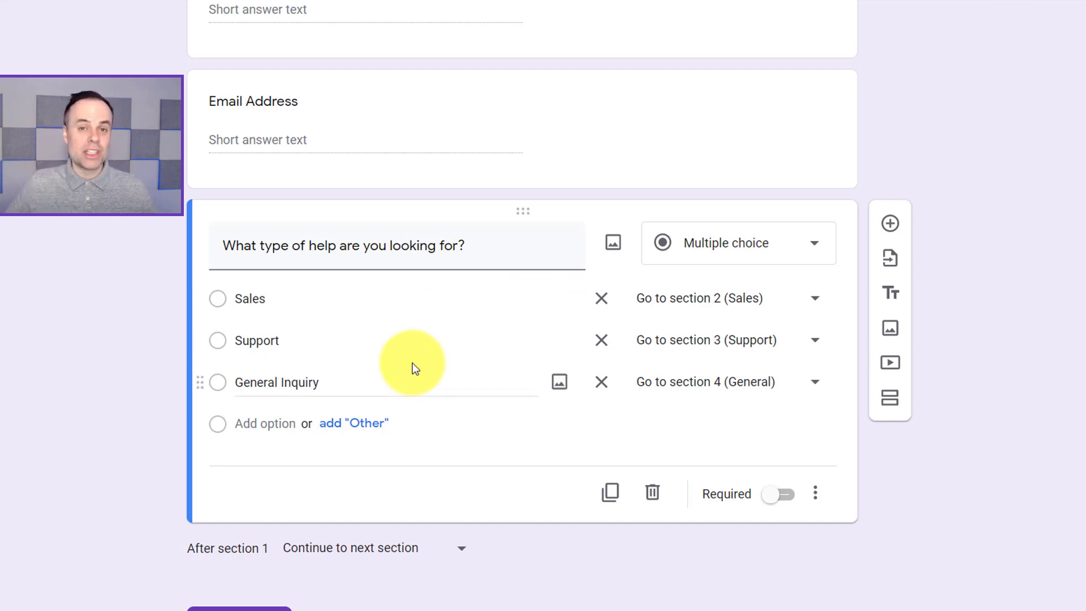
{"action": "scroll", "scroll_direction": "down", "scroll_amount": 3}
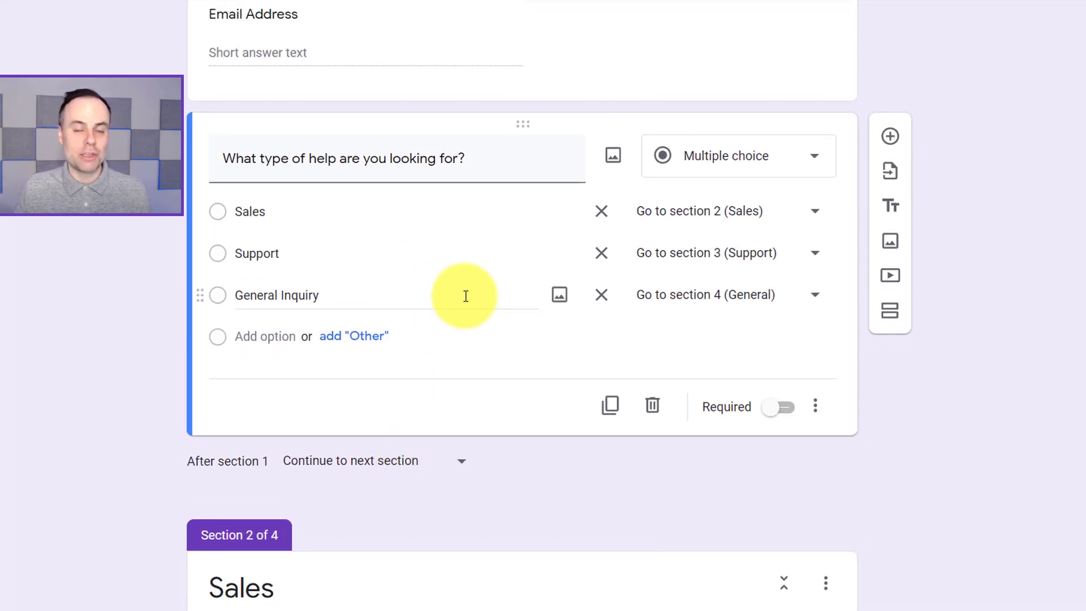
{"action": "mouse_move", "coordinate": [787, 162]}
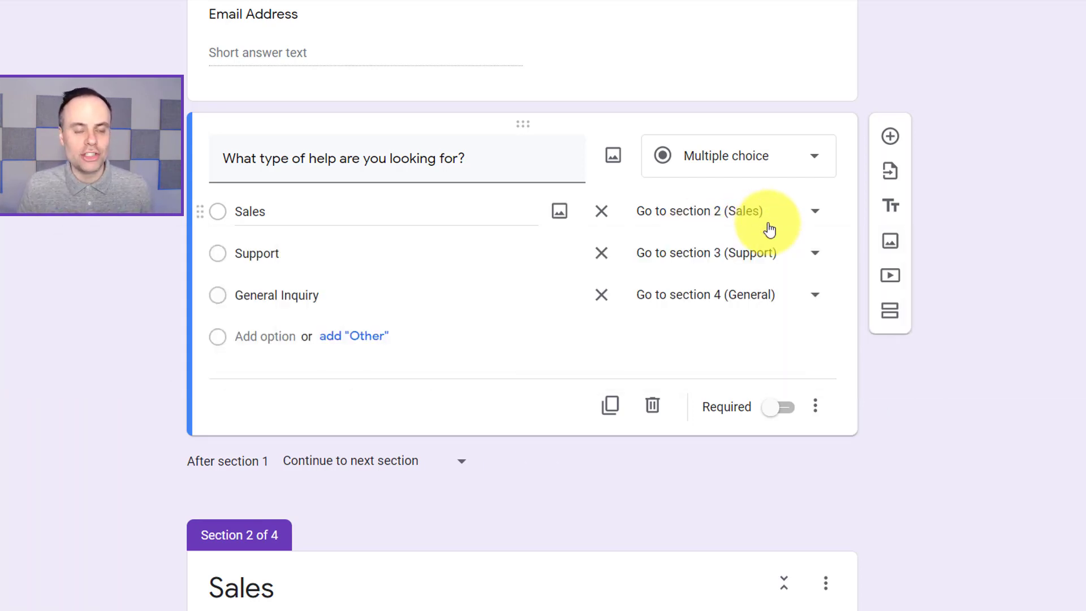
{"action": "mouse_move", "coordinate": [714, 238]}
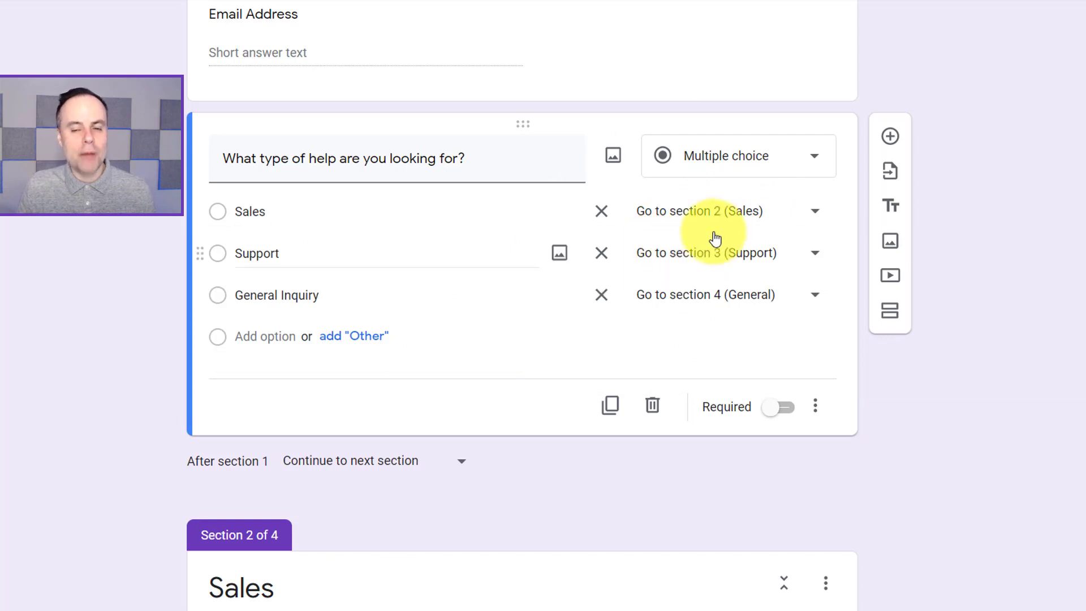
{"action": "mouse_move", "coordinate": [720, 330]}
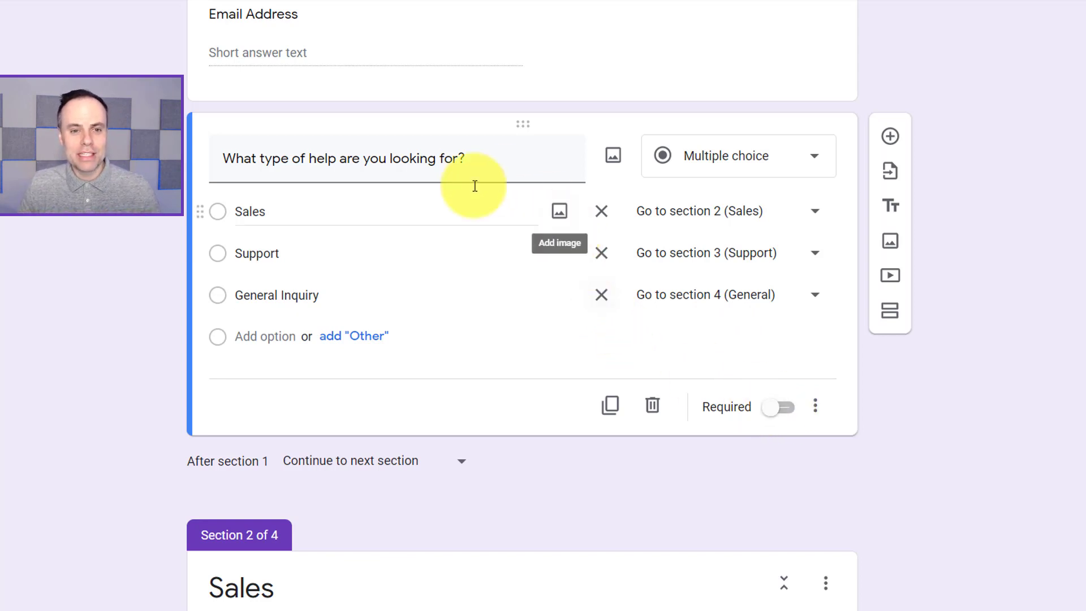
{"action": "scroll", "scroll_direction": "down", "scroll_amount": 3}
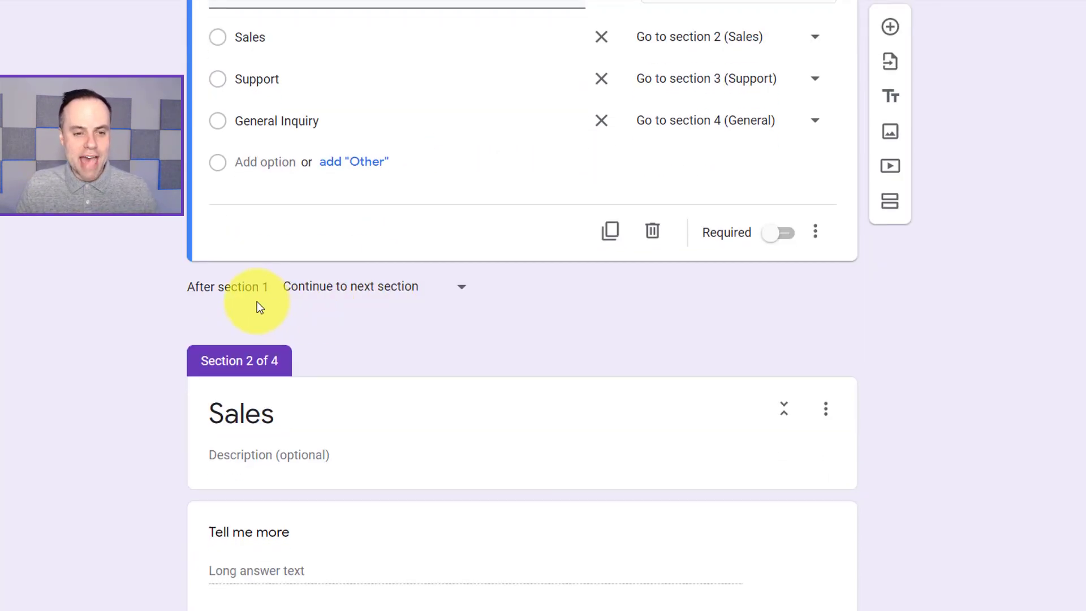
{"action": "mouse_move", "coordinate": [316, 309]}
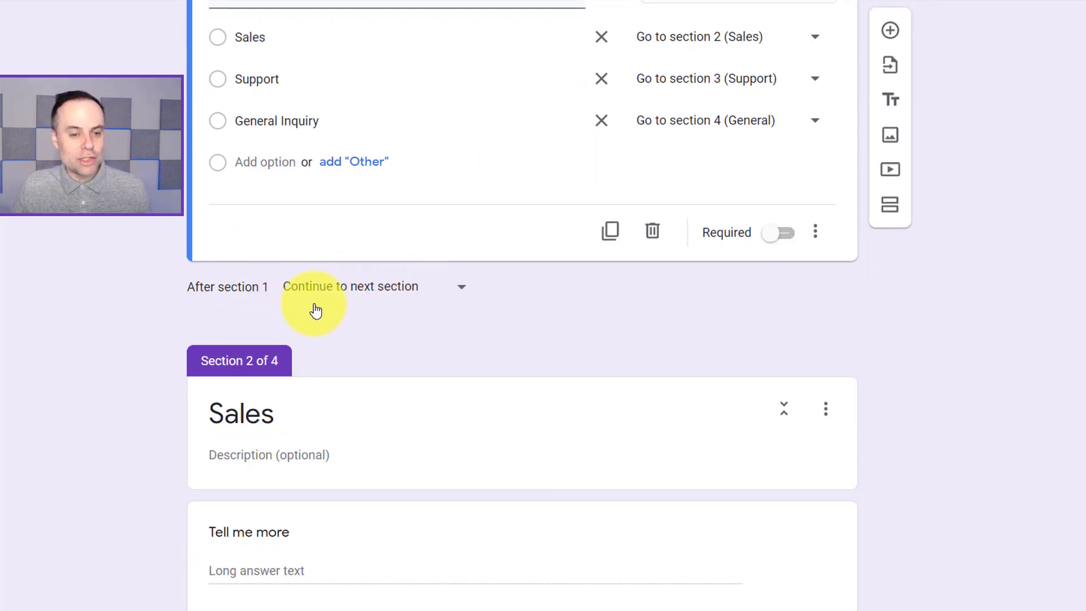
{"action": "mouse_move", "coordinate": [388, 310]}
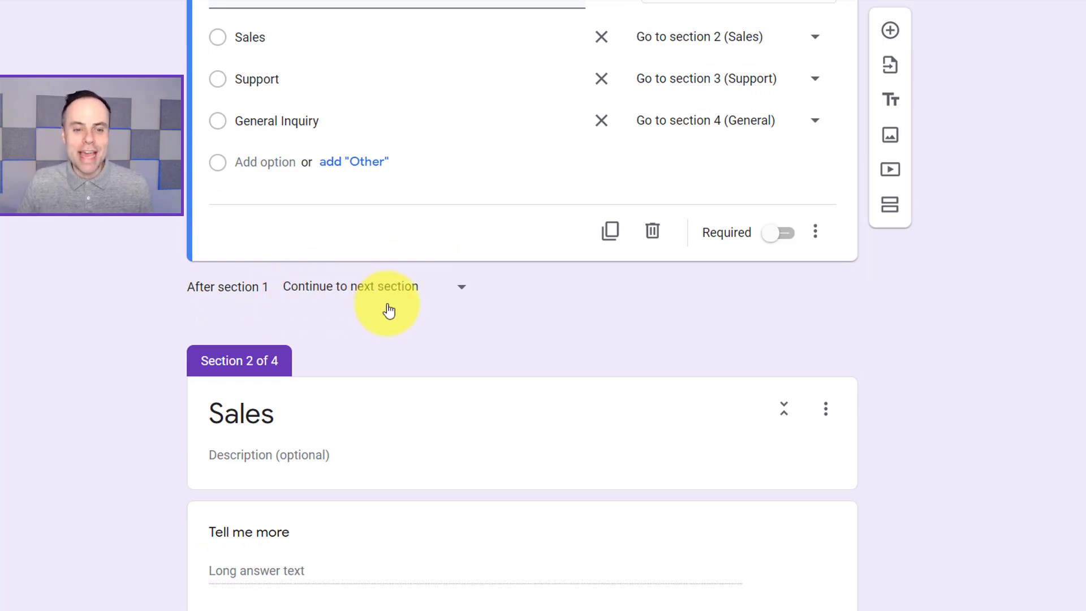
{"action": "mouse_move", "coordinate": [363, 410]}
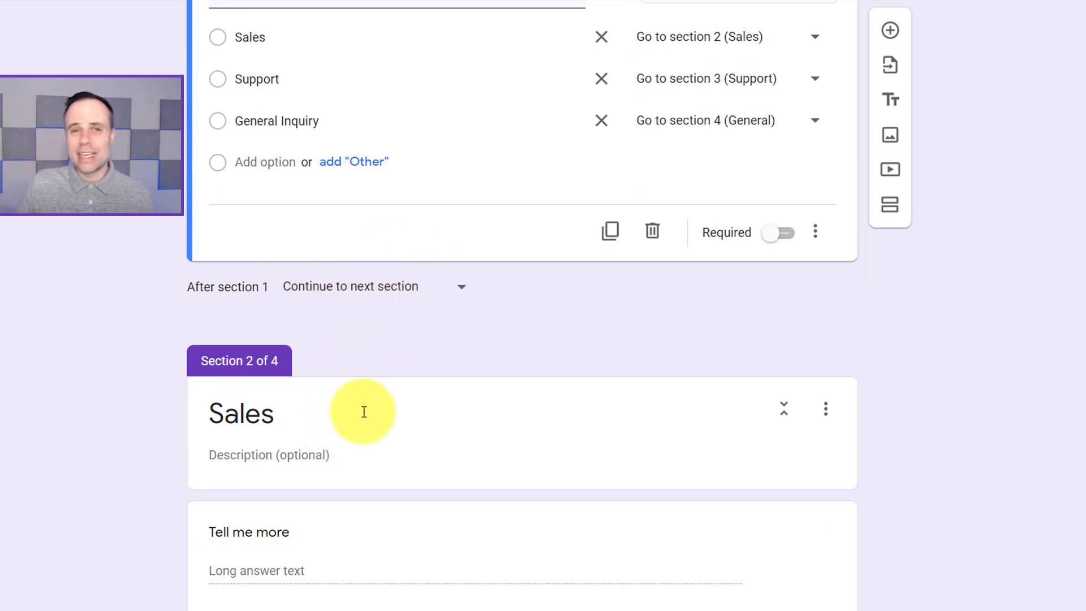
Set 'After section 1' to Submit form.
{"action": "scroll", "scroll_direction": "up", "scroll_amount": 3}
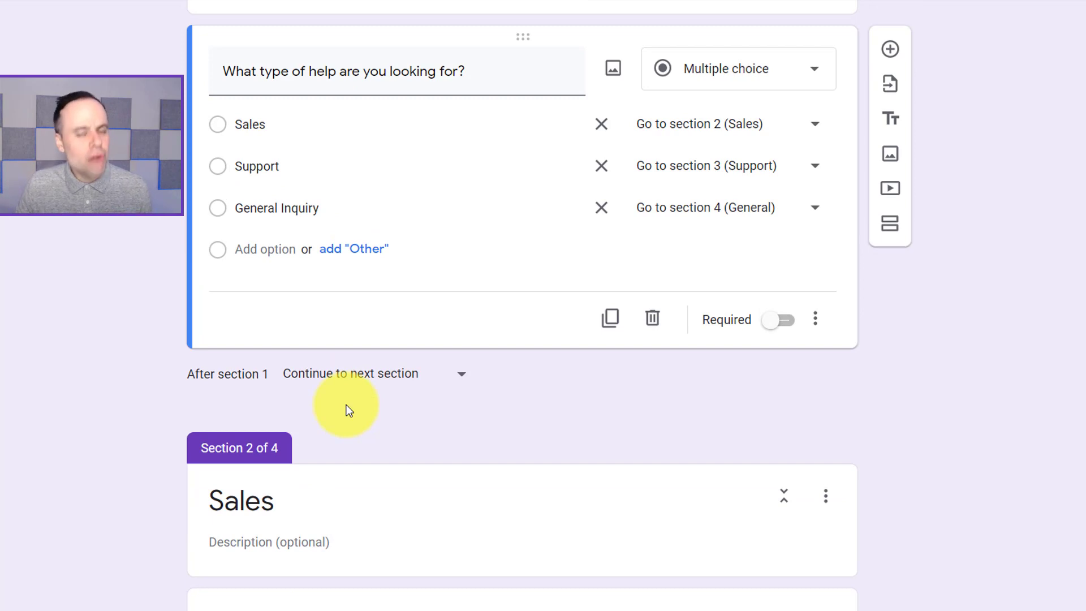
{"action": "mouse_move", "coordinate": [358, 380]}
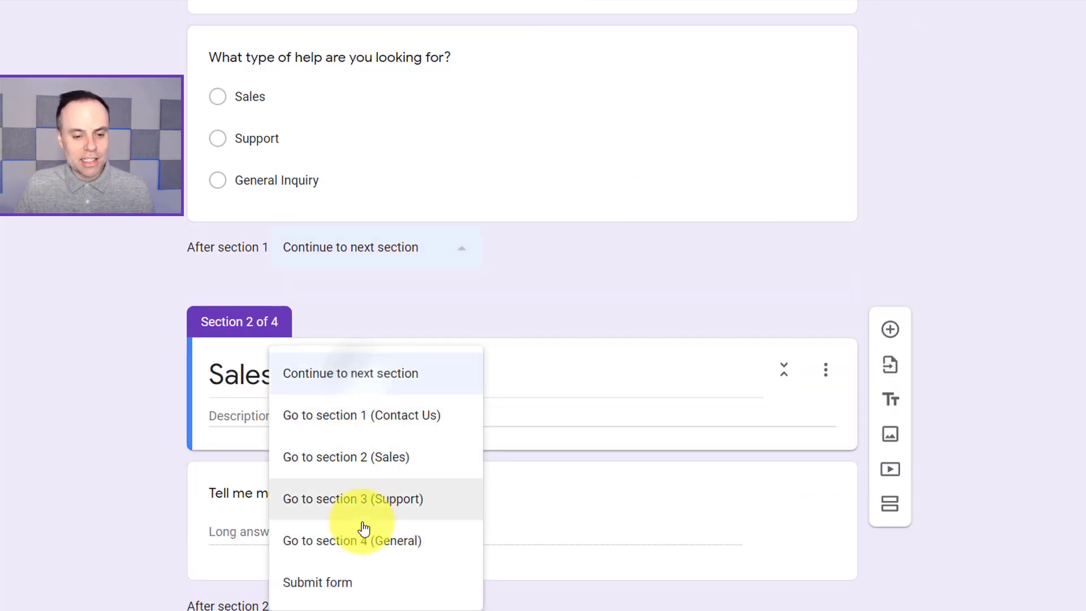
{"action": "left_click", "coordinate": [317, 581]}
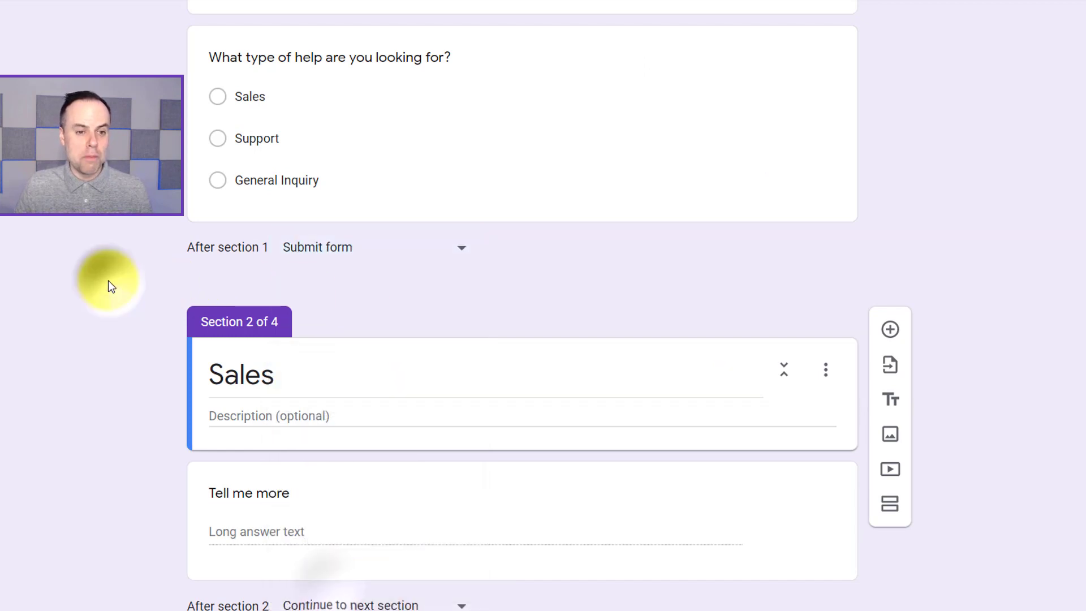
{"action": "scroll", "scroll_direction": "up", "scroll_amount": 3}
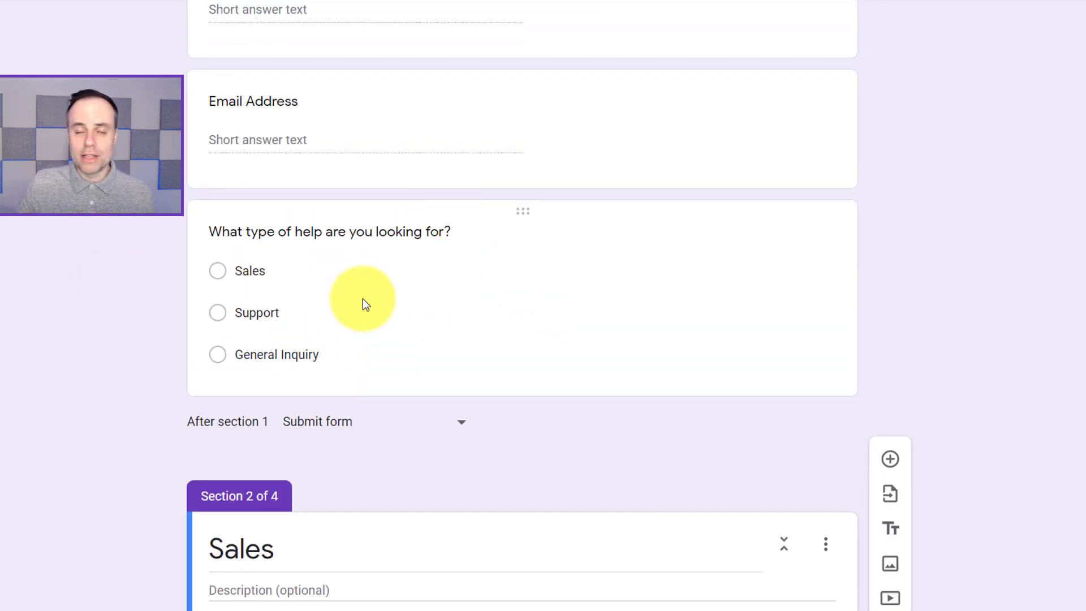
{"action": "mouse_move", "coordinate": [326, 421]}
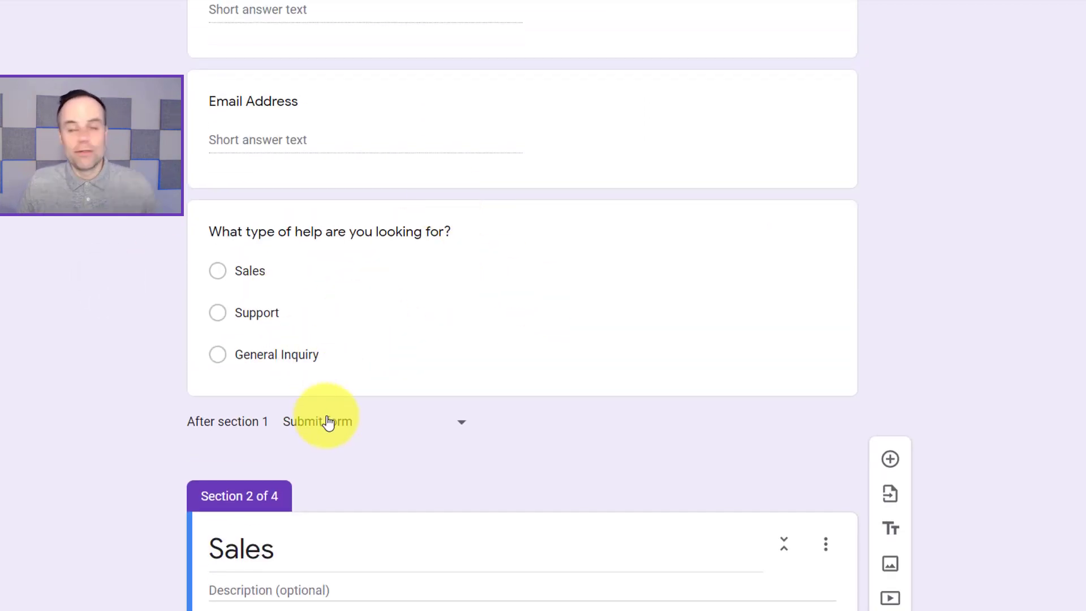
Mark the help-type question as Required.
{"action": "scroll", "scroll_direction": "up", "scroll_amount": 3}
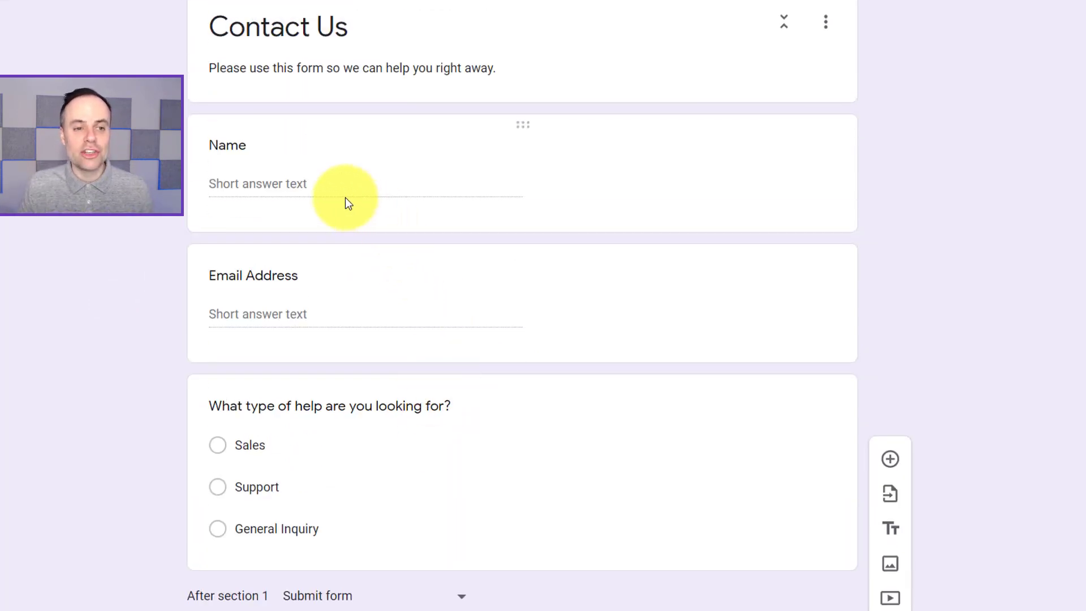
{"action": "scroll", "scroll_direction": "down", "scroll_amount": 3}
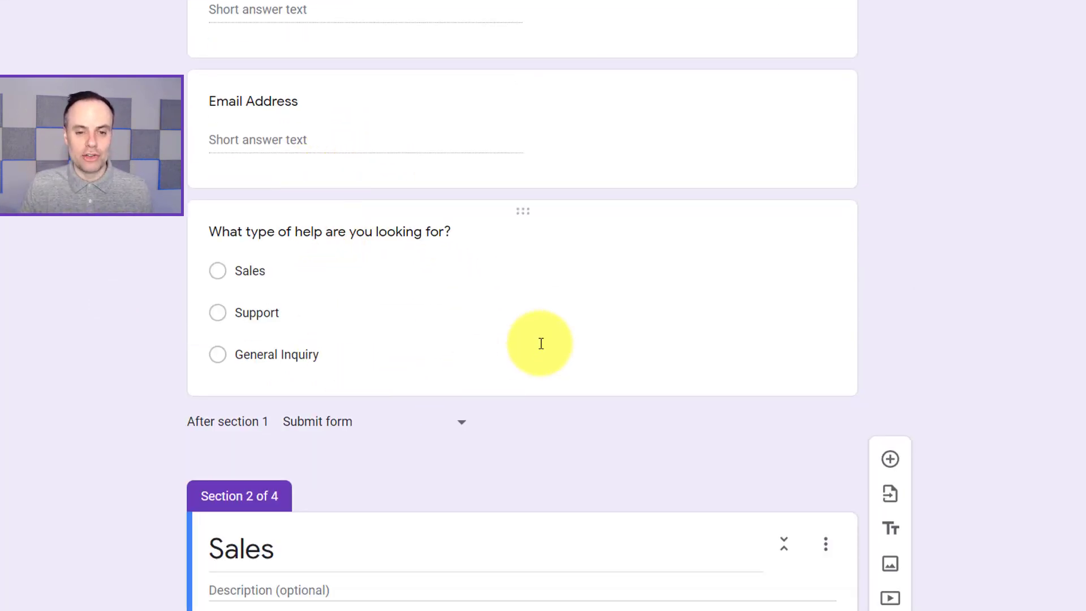
{"action": "left_click", "coordinate": [329, 231]}
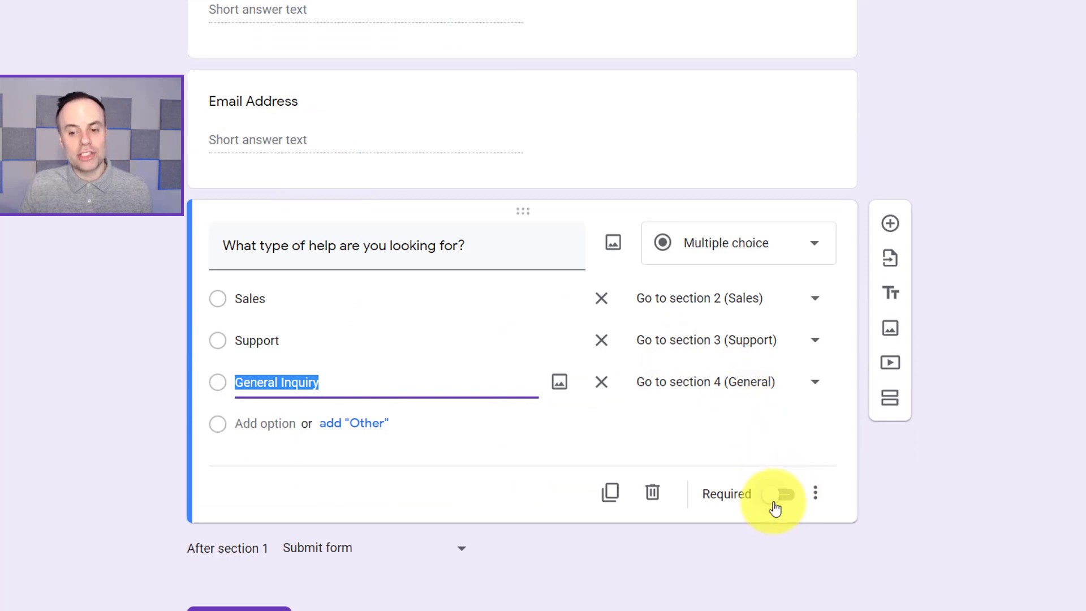
{"action": "left_click", "coordinate": [783, 494]}
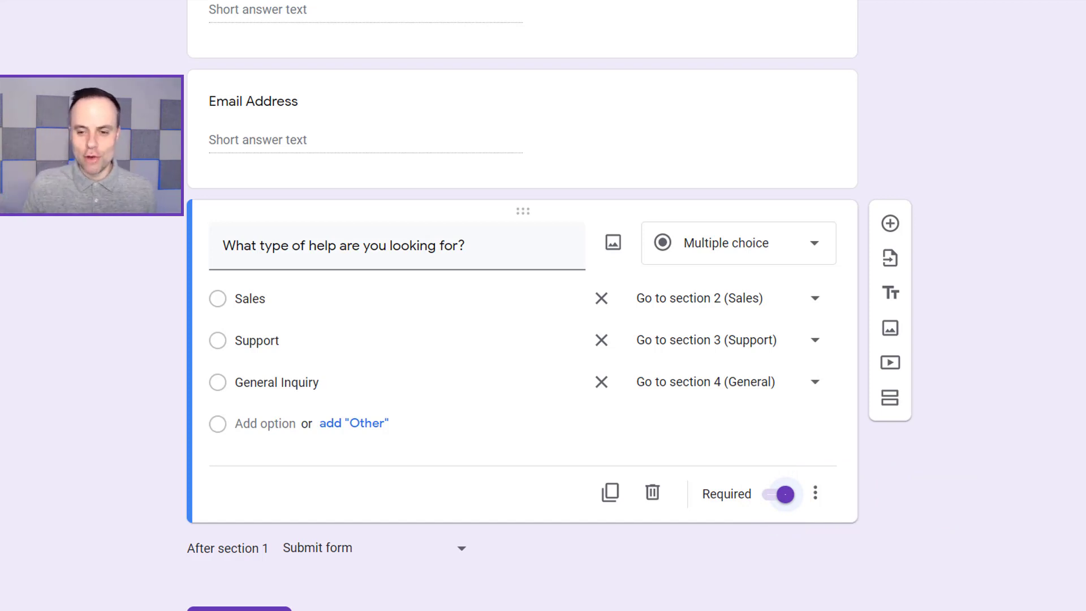
Set 'After section 2' (Sales) and 'After section 3' (Support) to Submit form.
{"action": "scroll", "scroll_direction": "down", "scroll_amount": 3}
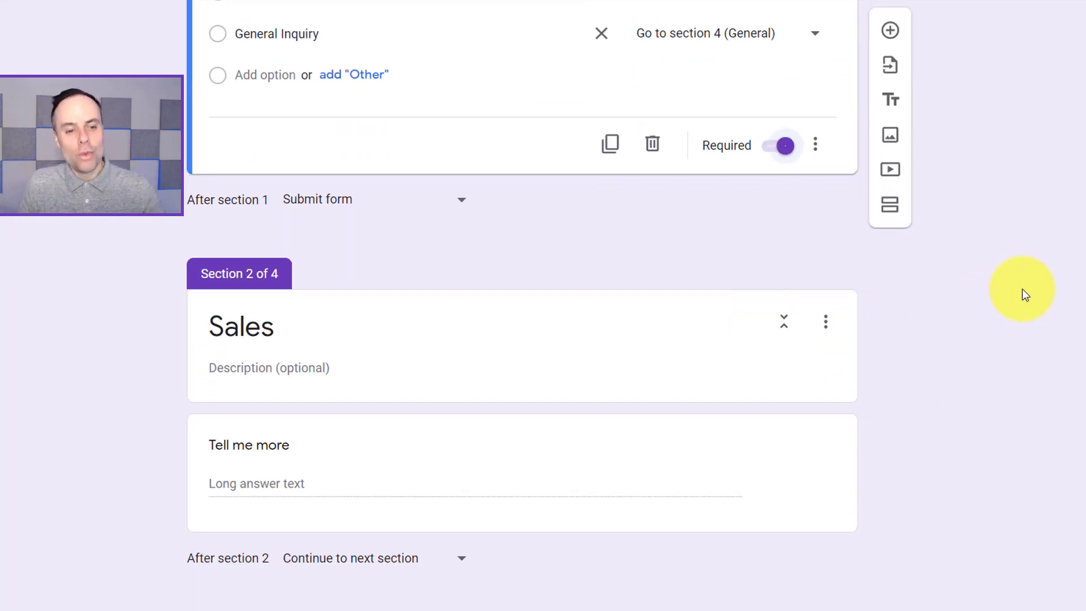
{"action": "scroll", "scroll_direction": "down", "scroll_amount": 3}
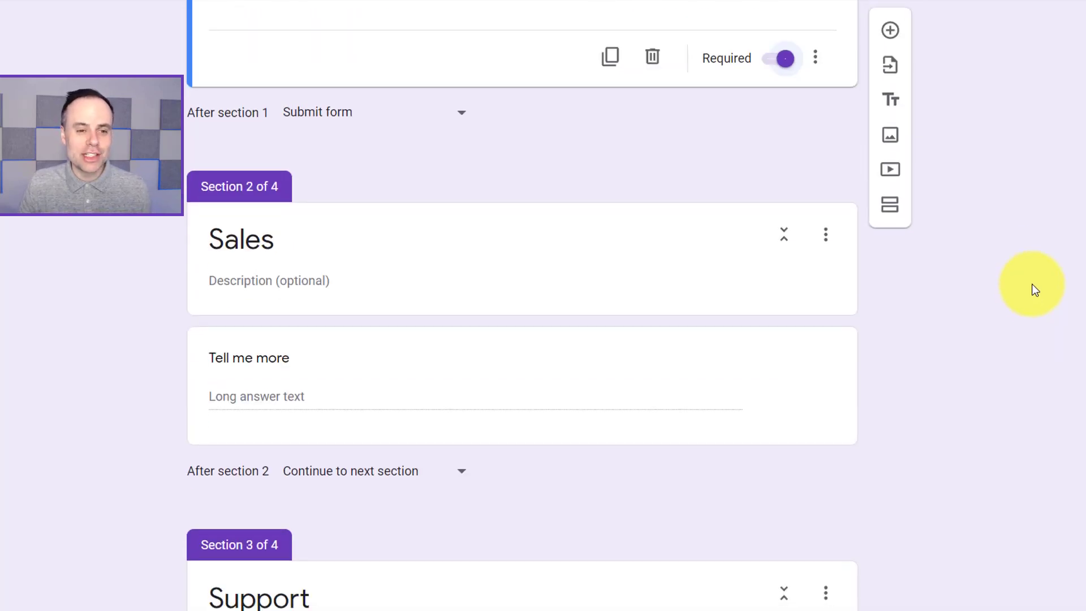
{"action": "scroll", "scroll_direction": "down", "scroll_amount": 3}
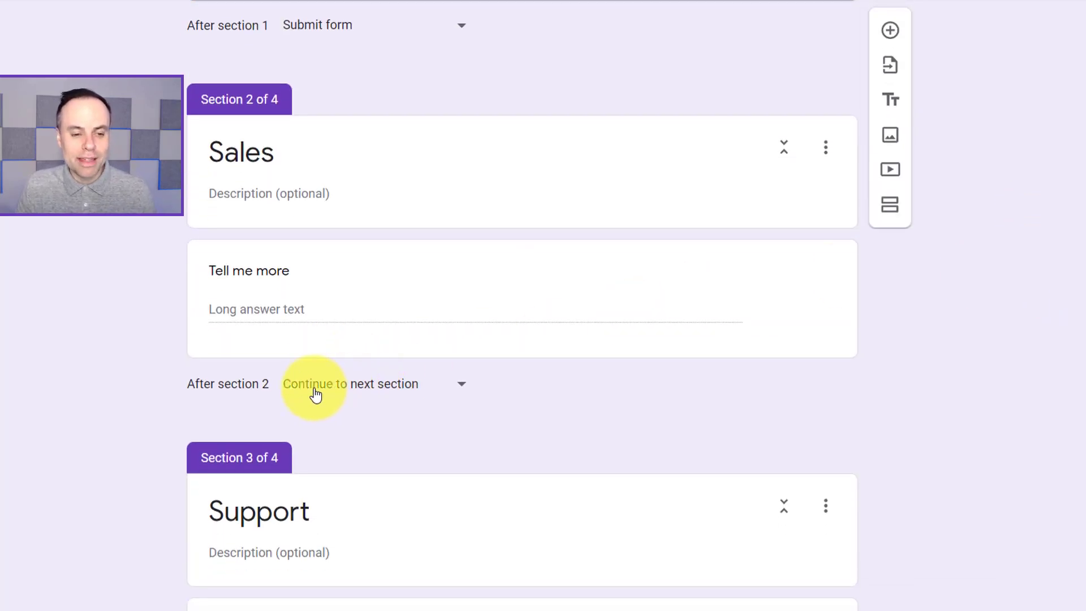
{"action": "mouse_move", "coordinate": [351, 384]}
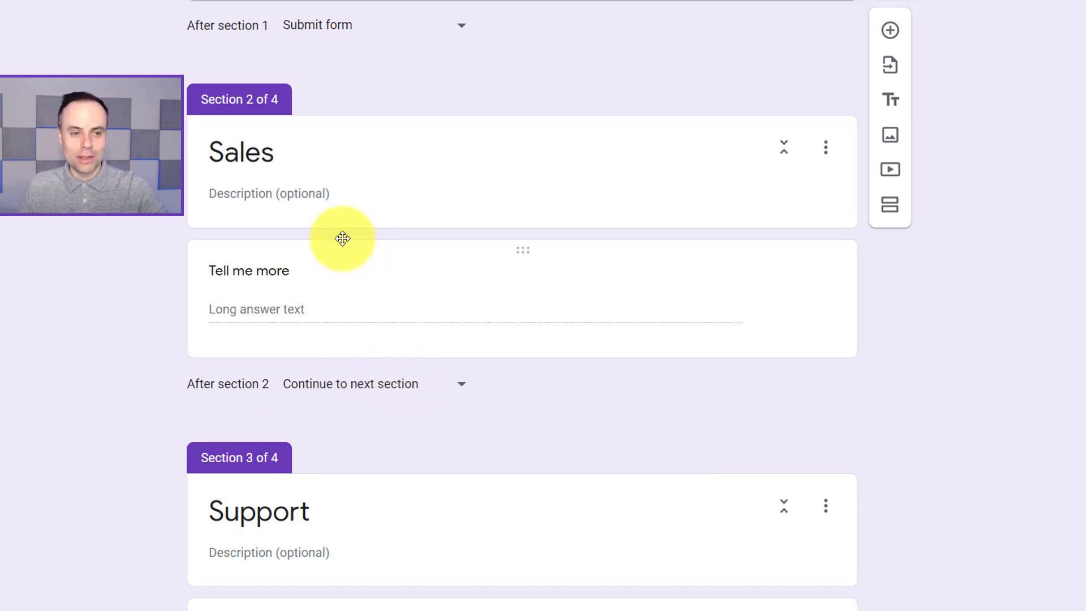
{"action": "mouse_move", "coordinate": [410, 276]}
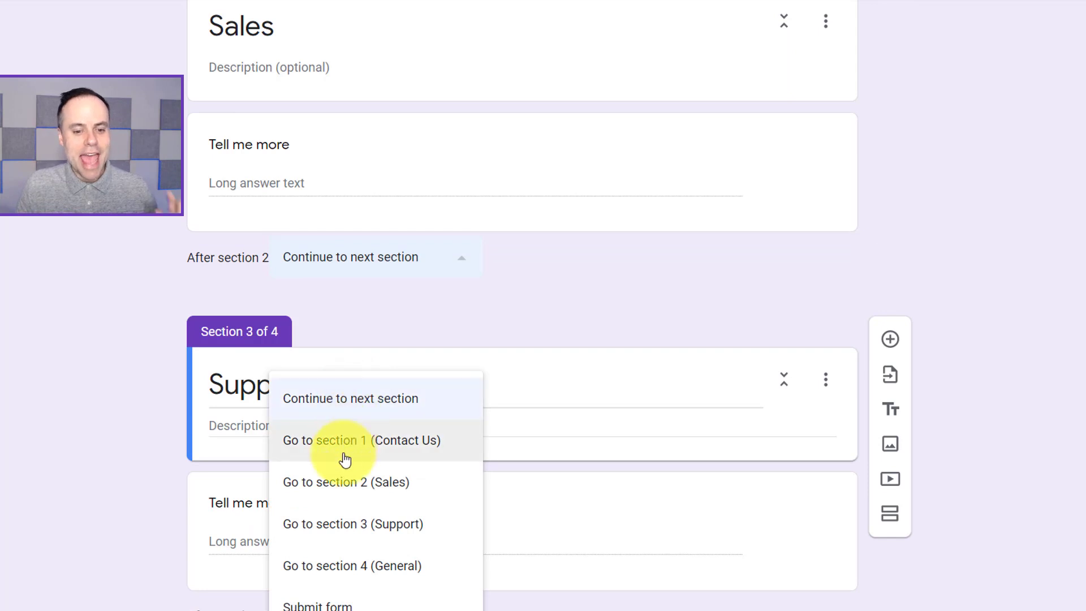
{"action": "left_click", "coordinate": [316, 603]}
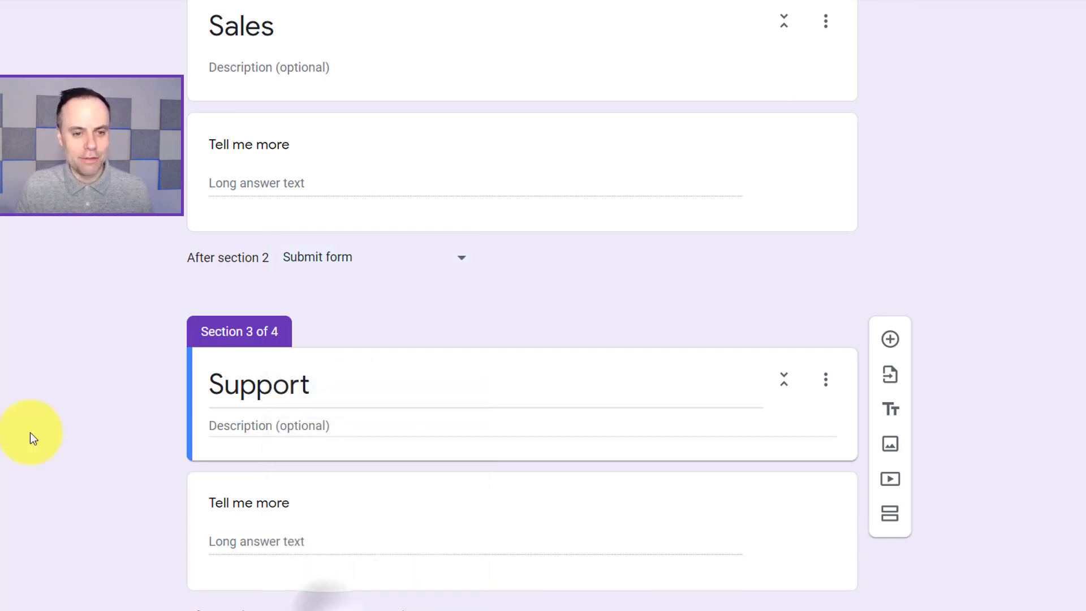
{"action": "scroll", "scroll_direction": "down", "scroll_amount": 3}
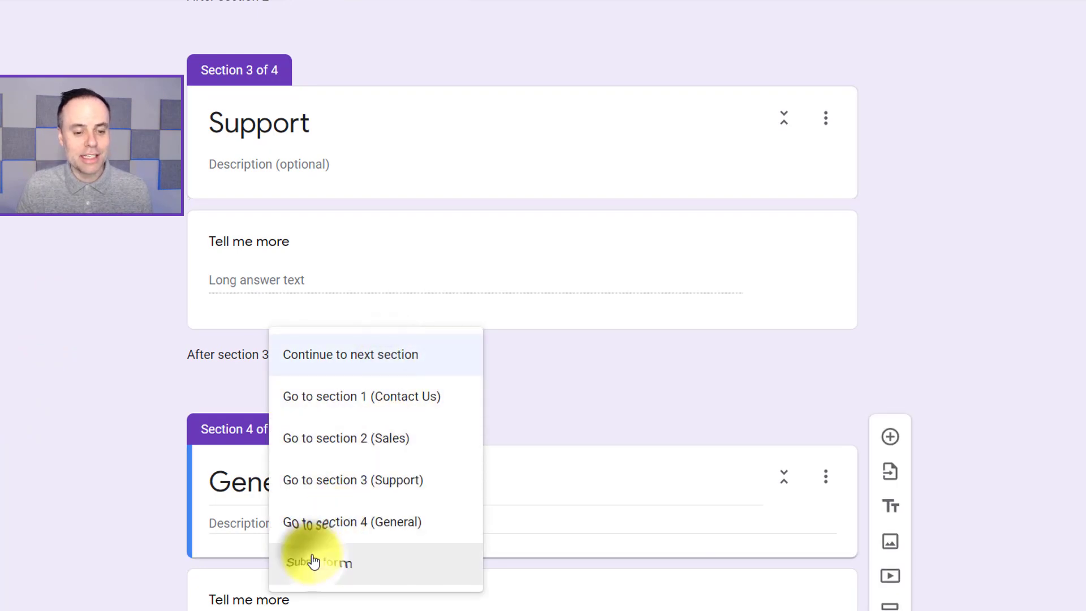
{"action": "left_click", "coordinate": [319, 562]}
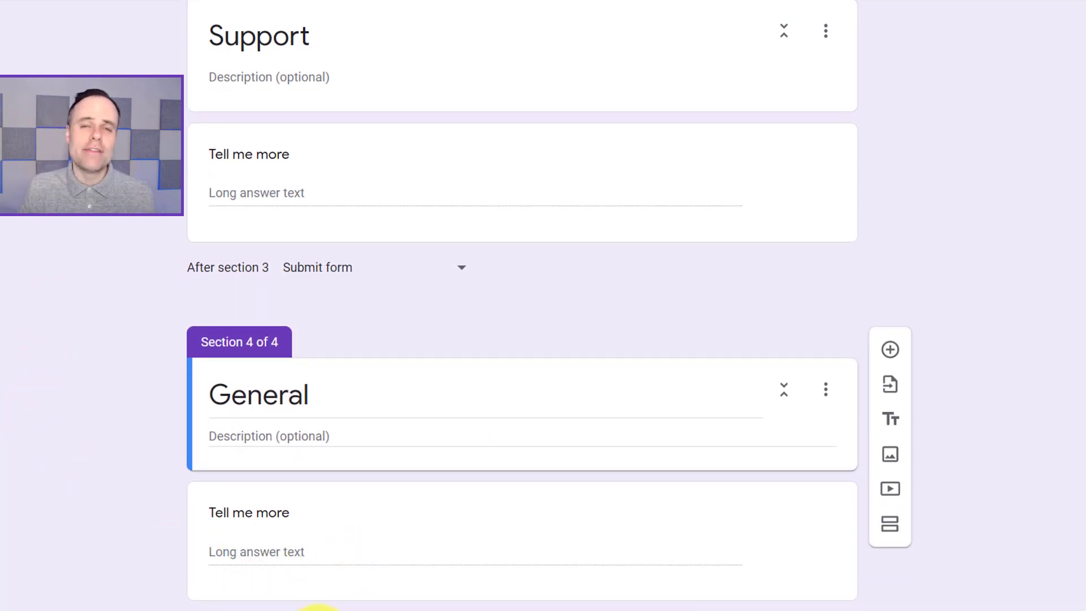
{"action": "mouse_move", "coordinate": [60, 510]}
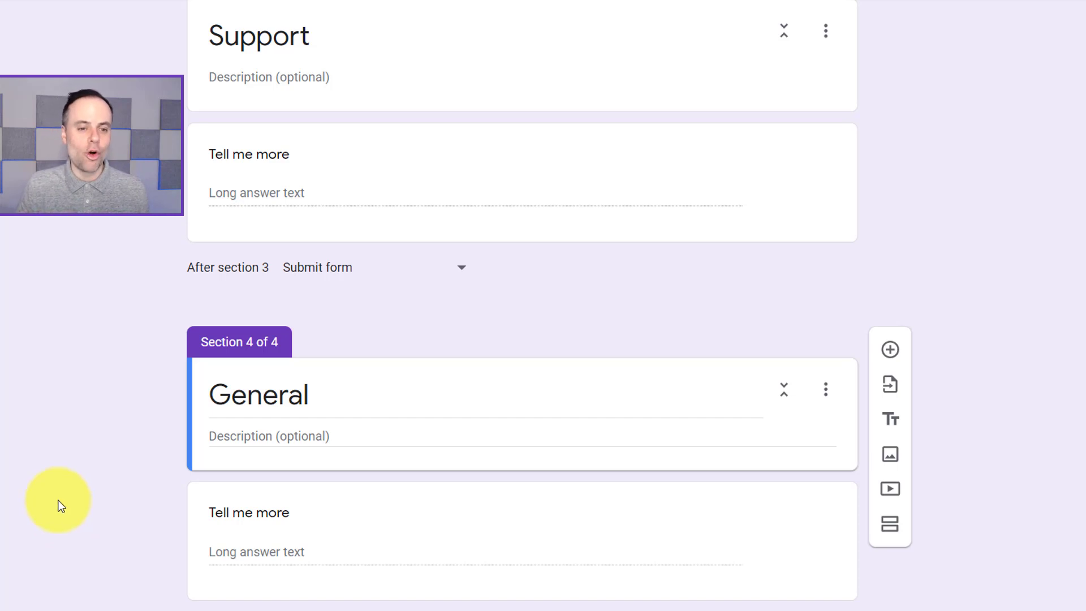
{"action": "mouse_move", "coordinate": [58, 486]}
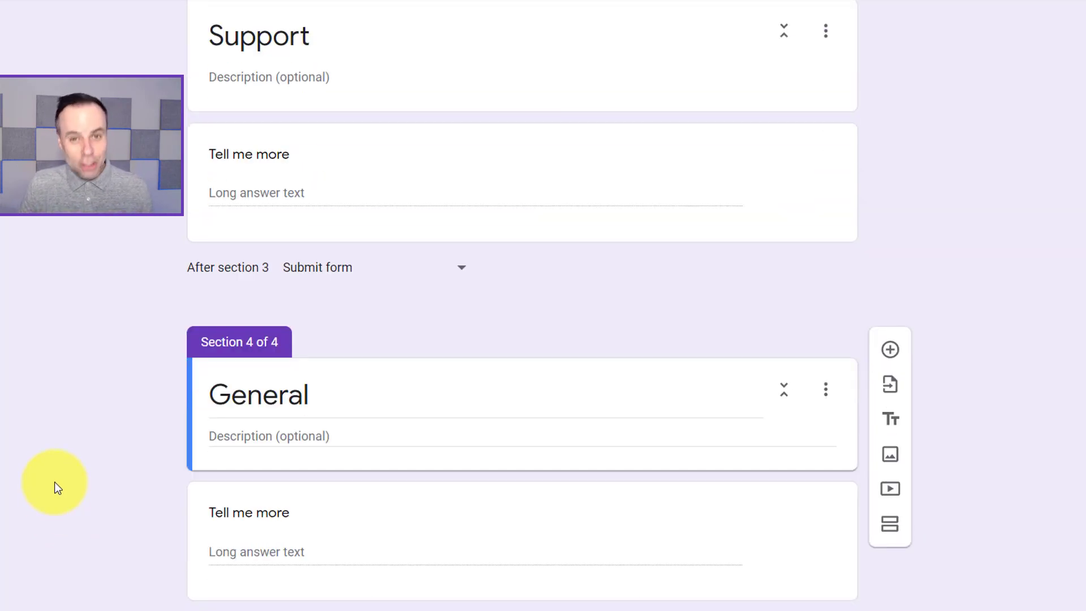
{"action": "scroll", "scroll_direction": "up", "scroll_amount": 3}
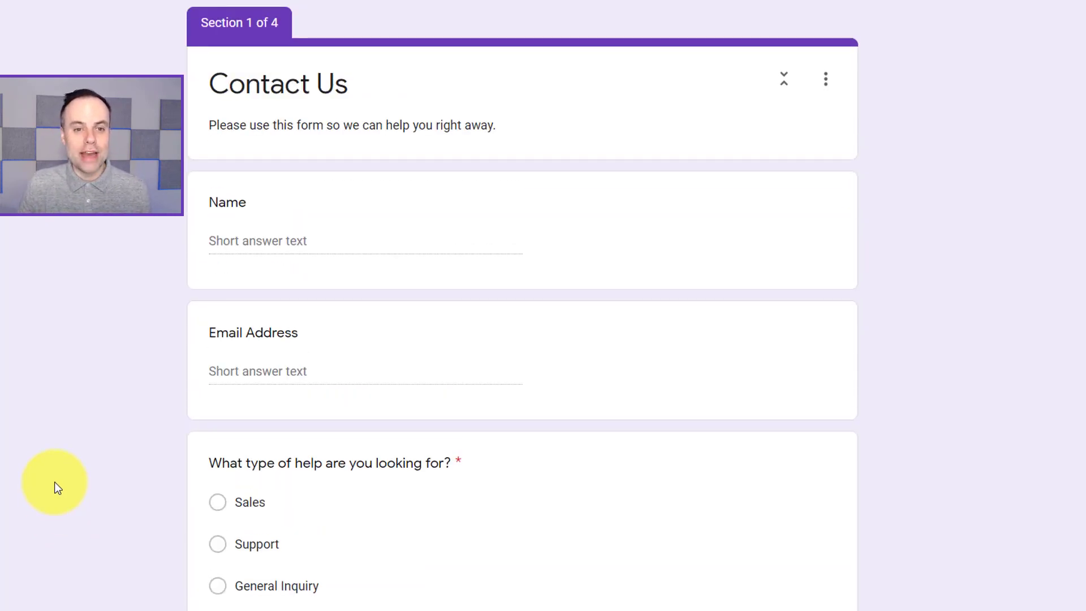
{"action": "scroll", "scroll_direction": "down", "scroll_amount": 3}
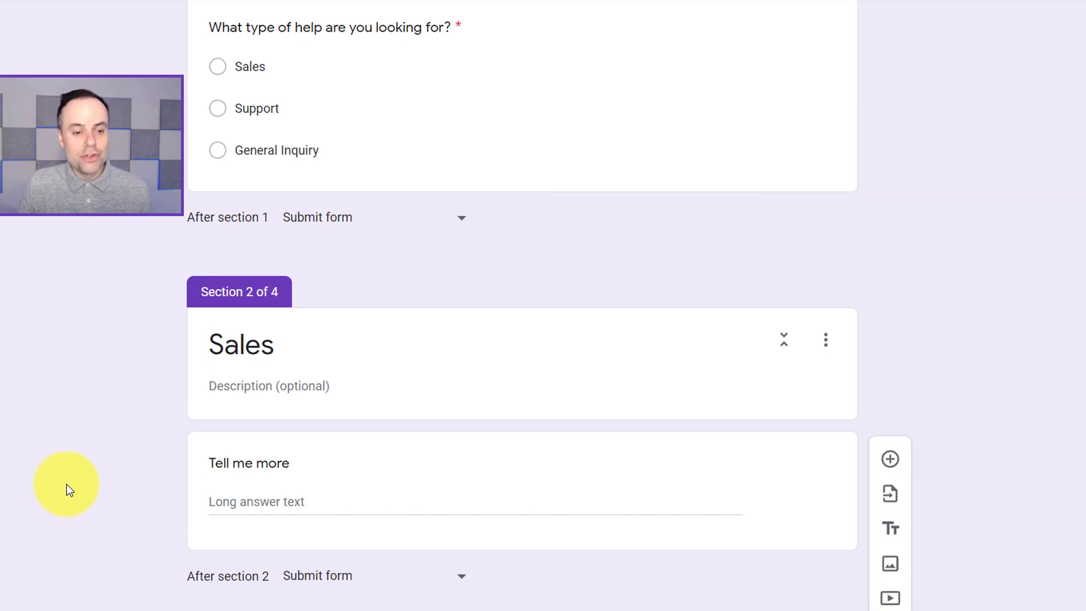
{"action": "scroll", "scroll_direction": "down", "scroll_amount": 3}
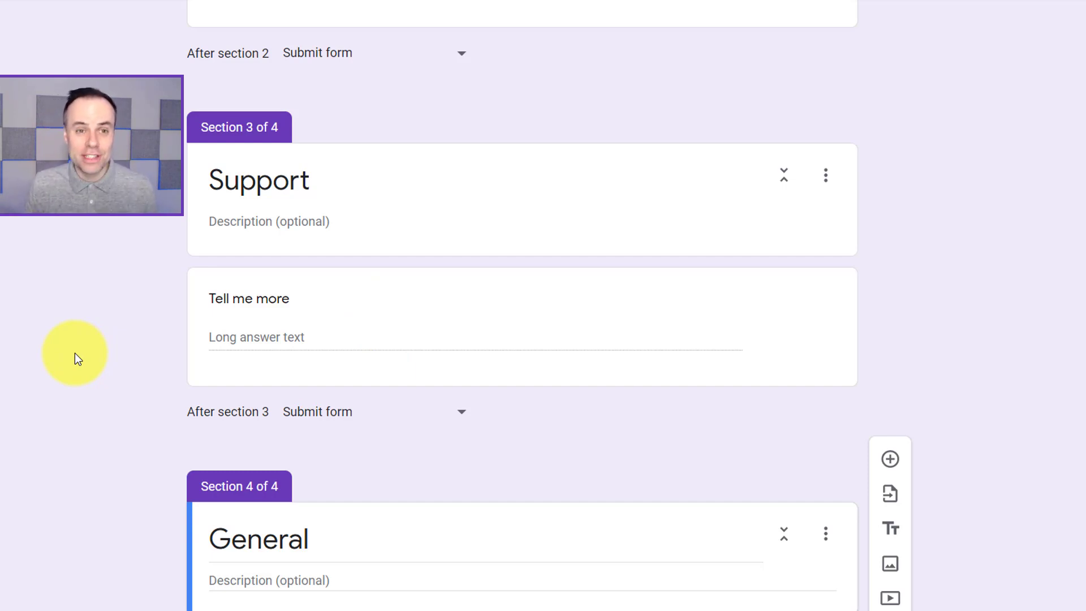
{"action": "mouse_move", "coordinate": [367, 294]}
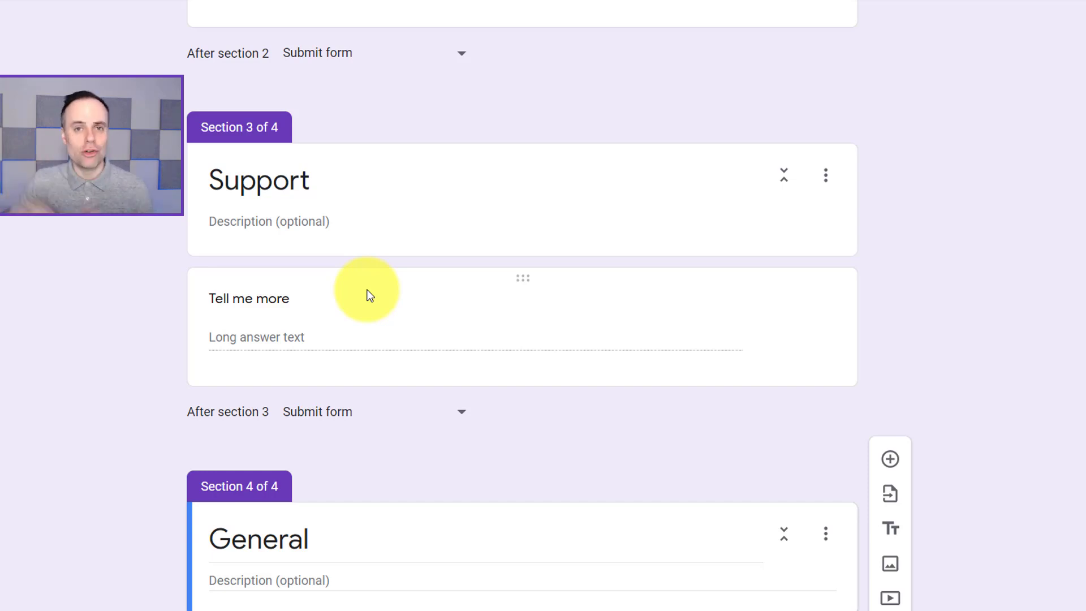
{"action": "mouse_move", "coordinate": [513, 326]}
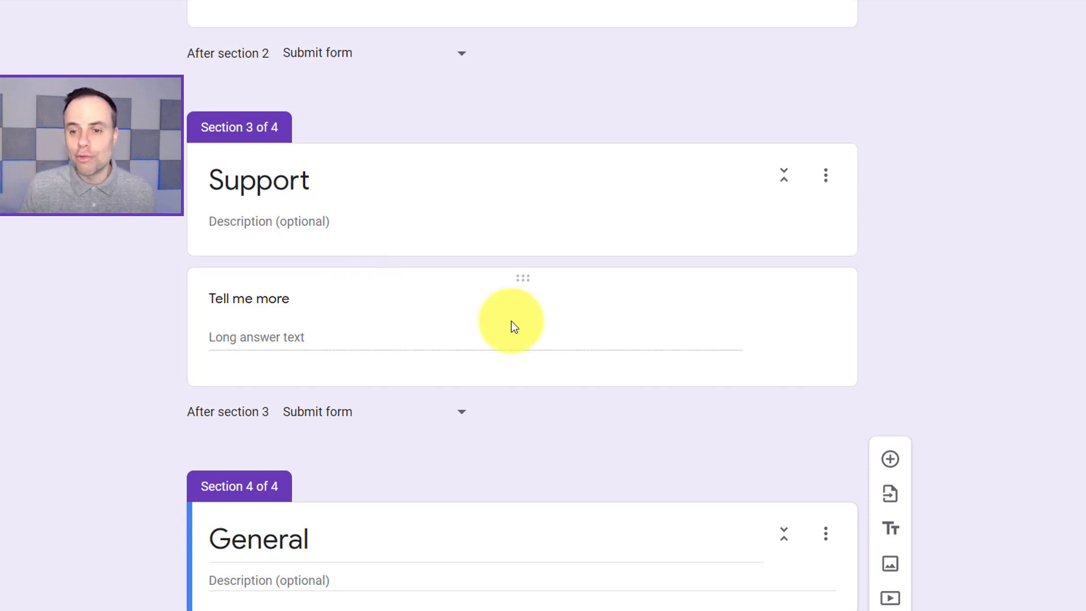
{"action": "mouse_move", "coordinate": [992, 329]}
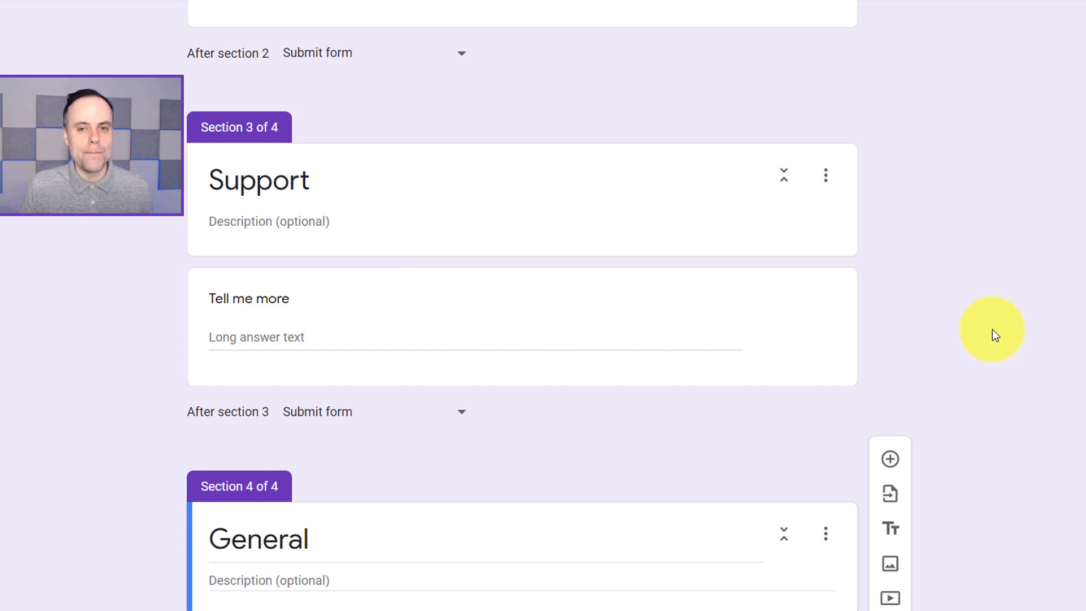
{"action": "scroll", "scroll_direction": "up", "scroll_amount": 3}
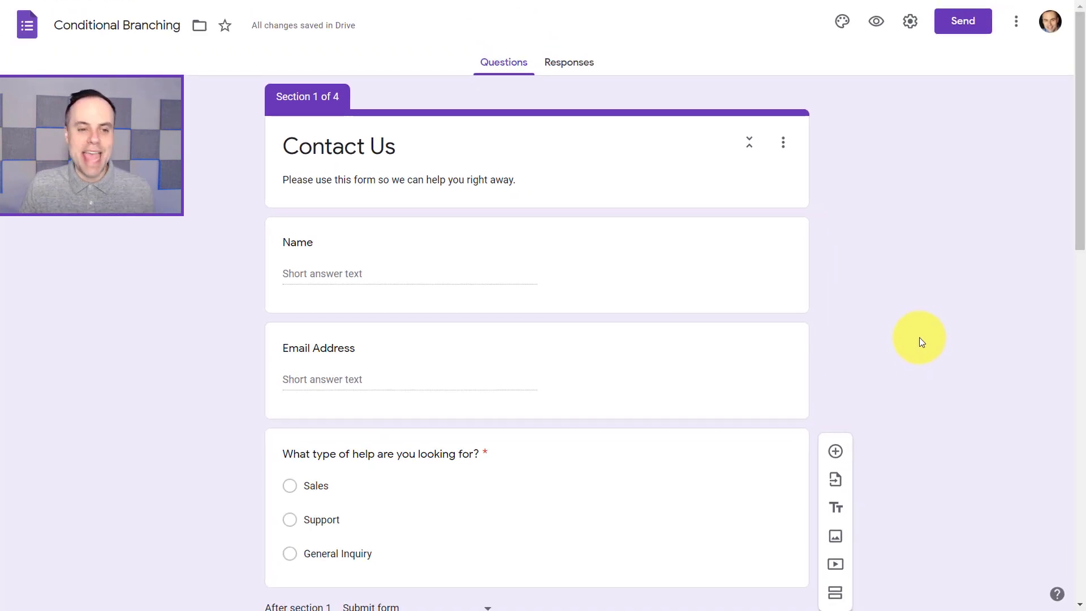
{"action": "mouse_move", "coordinate": [875, 21]}
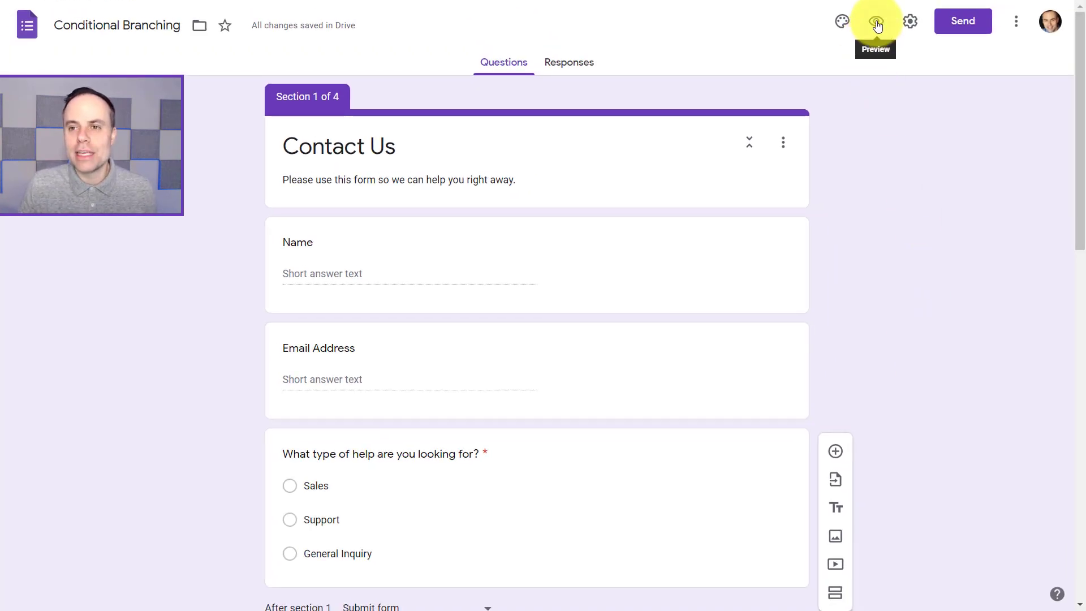
Preview the form and confirm Sales leads to the Sales section.
{"action": "left_click", "coordinate": [875, 20]}
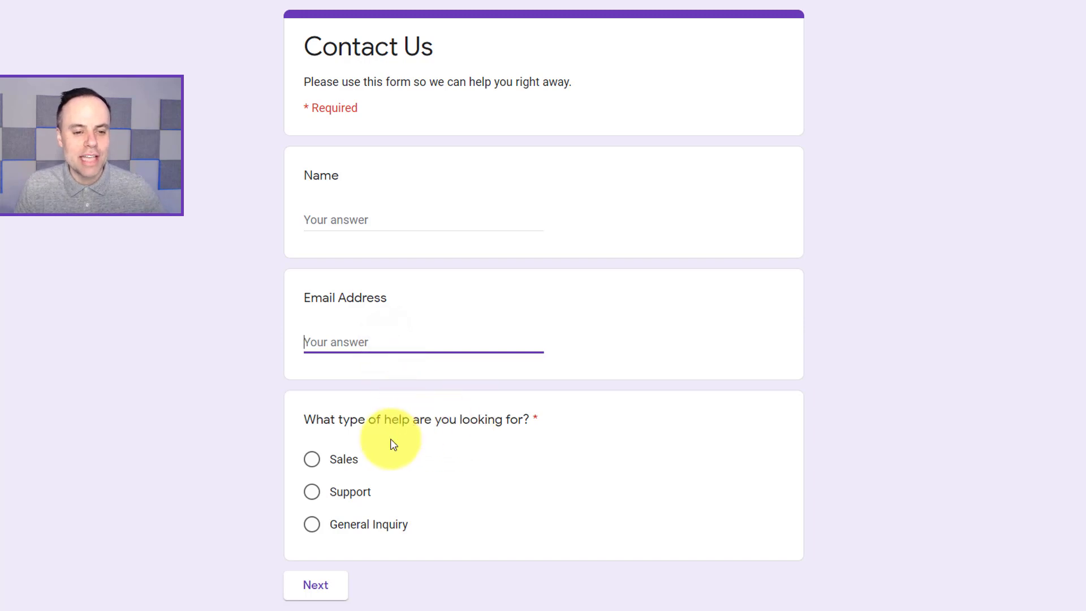
{"action": "left_click", "coordinate": [311, 458]}
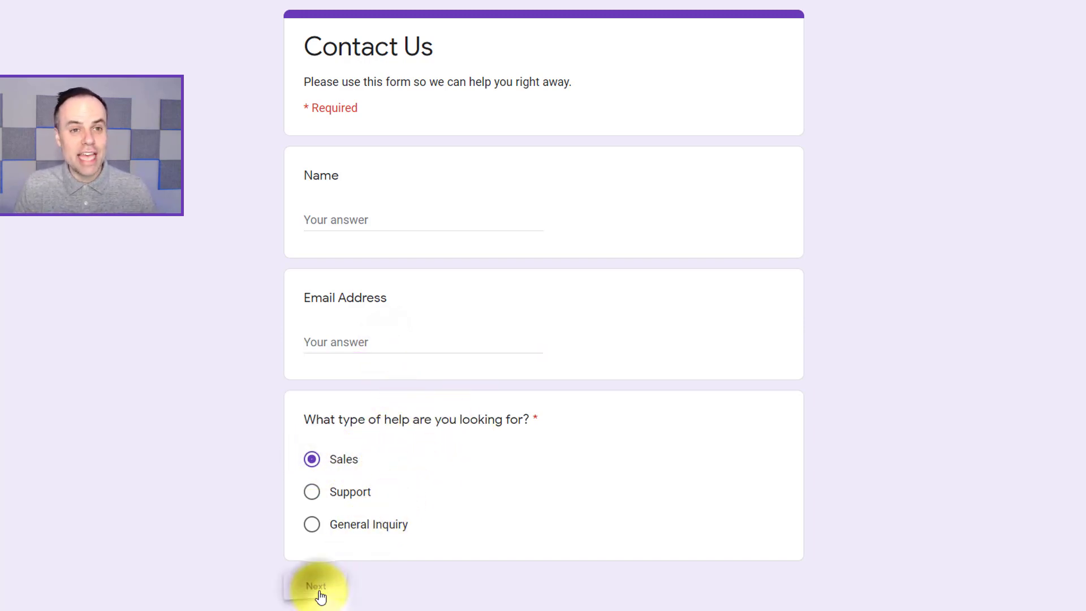
{"action": "left_click", "coordinate": [317, 586]}
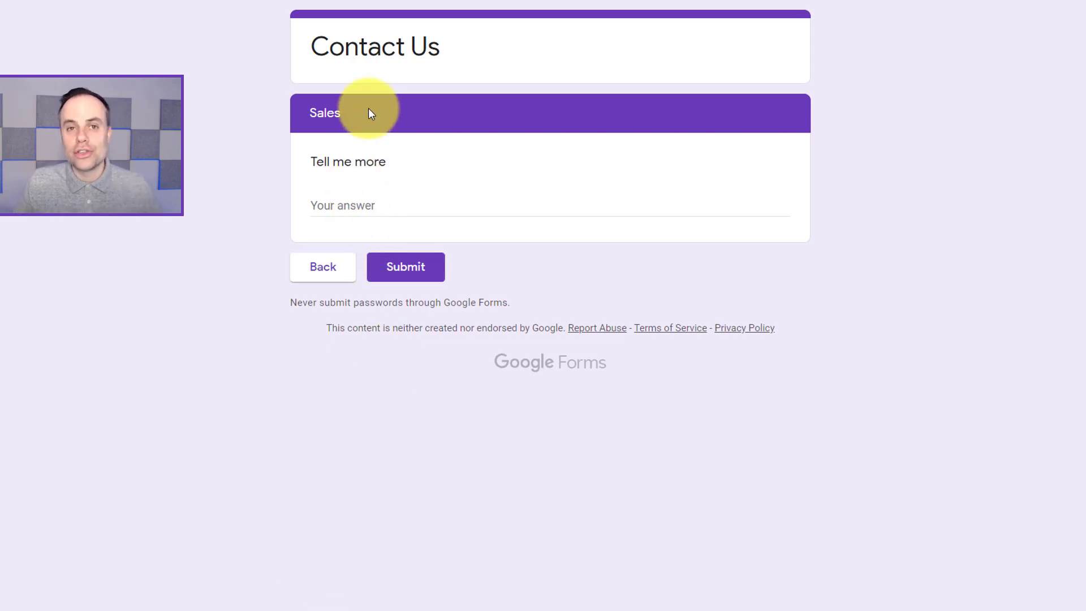
{"action": "mouse_move", "coordinate": [323, 270]}
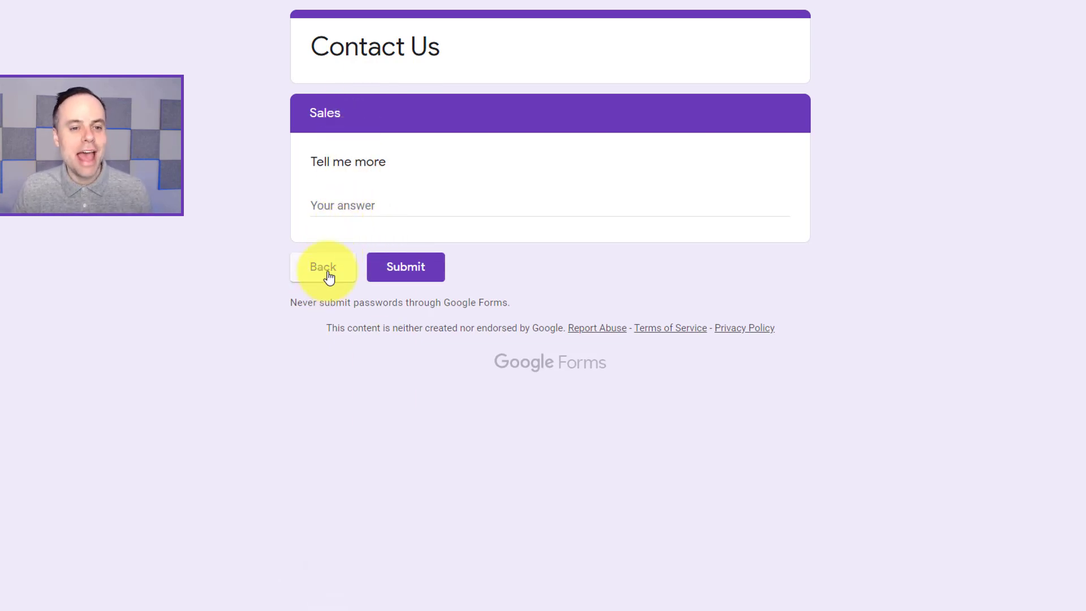
{"action": "left_click", "coordinate": [322, 267]}
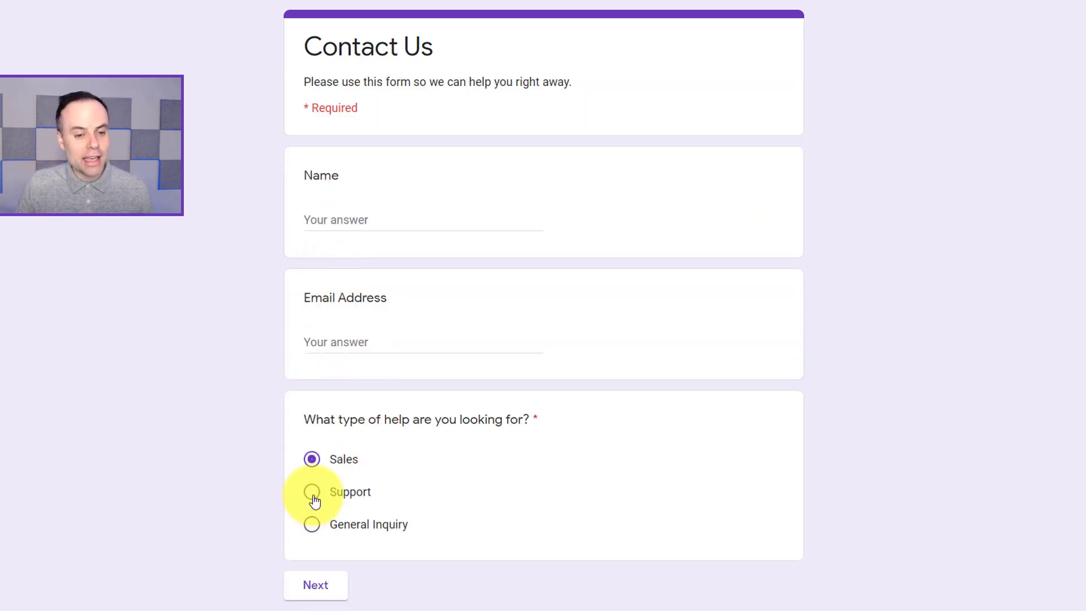
Confirm Support and General Inquiry each lead to their own section.
{"action": "left_click", "coordinate": [312, 492]}
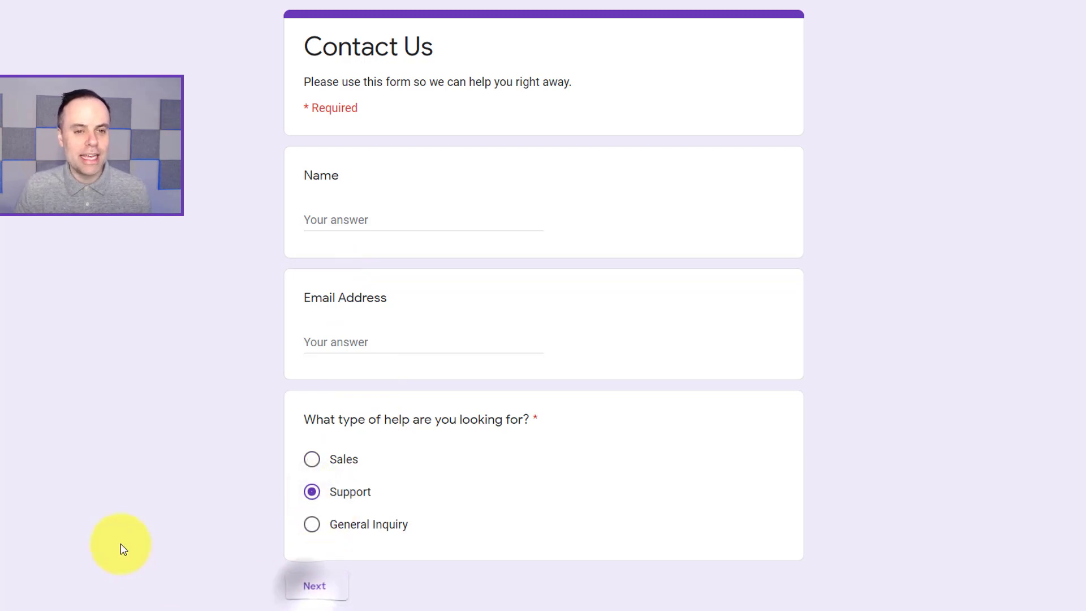
{"action": "left_click", "coordinate": [314, 585]}
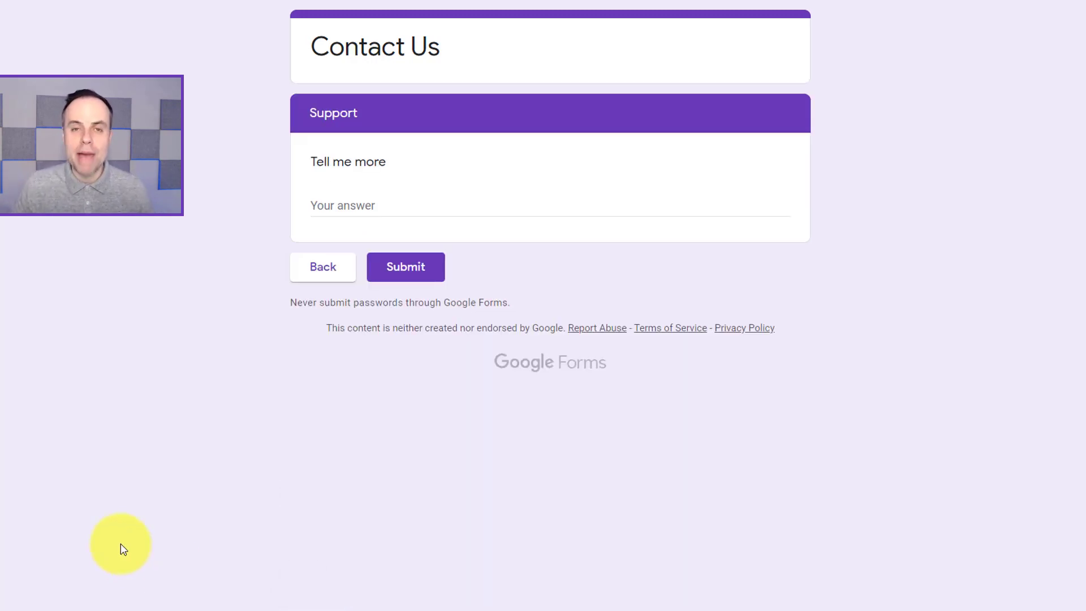
{"action": "mouse_move", "coordinate": [283, 285]}
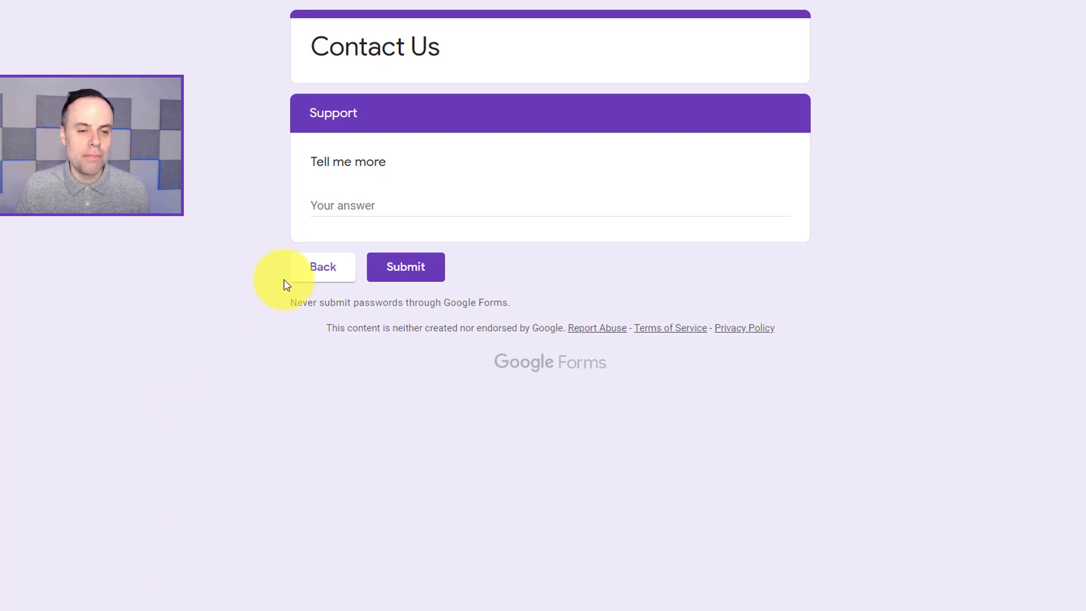
{"action": "left_click", "coordinate": [322, 267]}
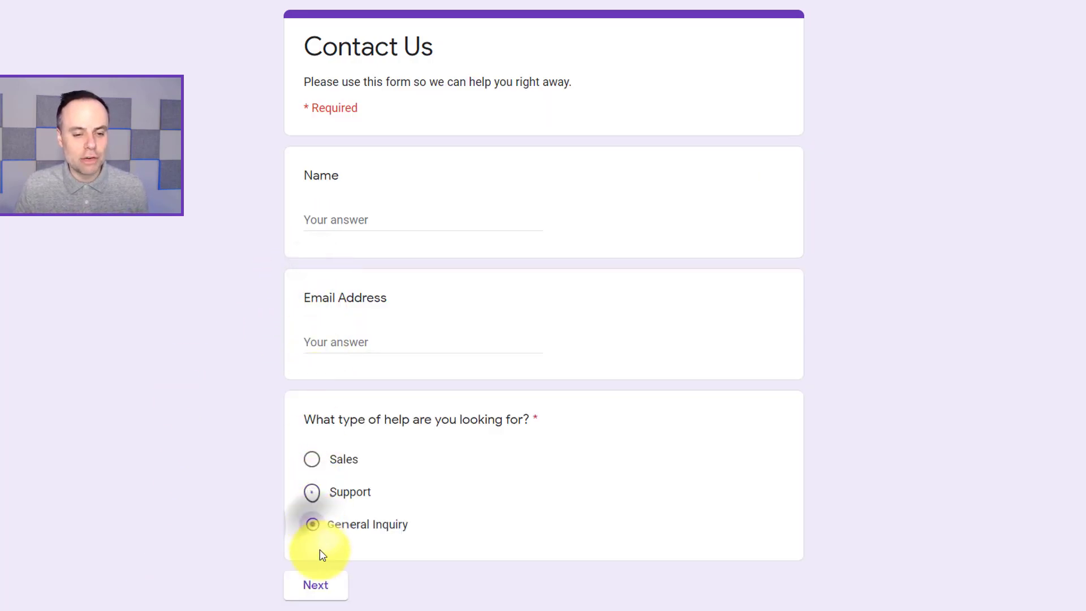
{"action": "left_click", "coordinate": [315, 584]}
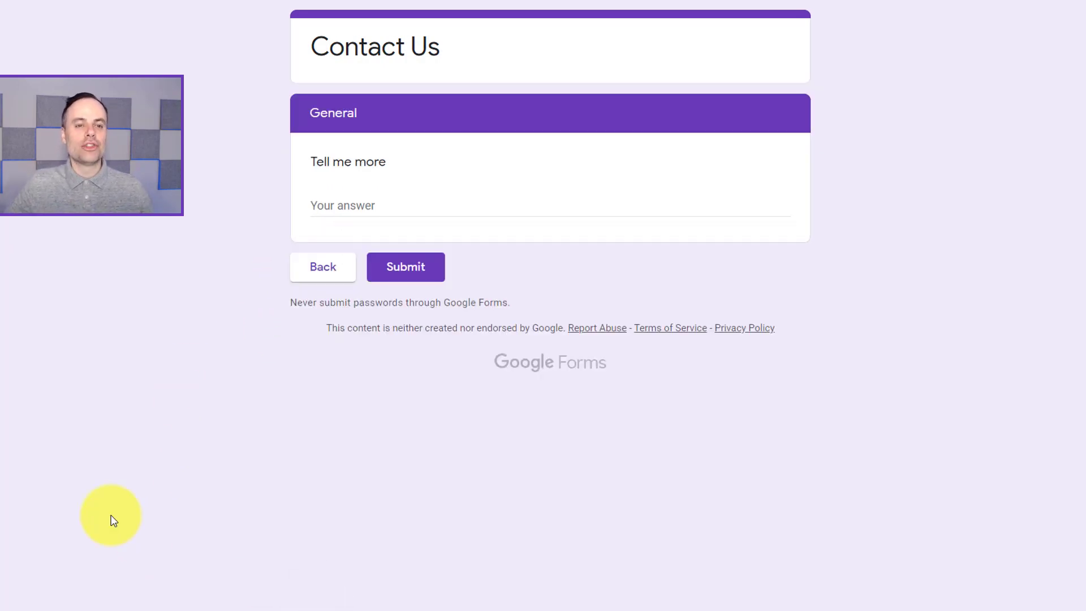